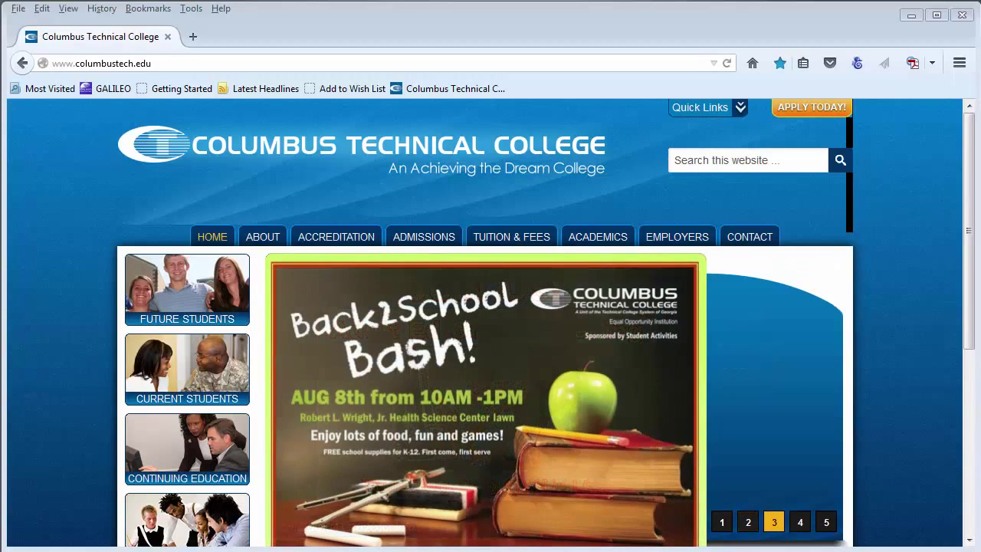
- Go to the college Library page and launch GALILEO from its Online Resources section
scroll("down", 3)
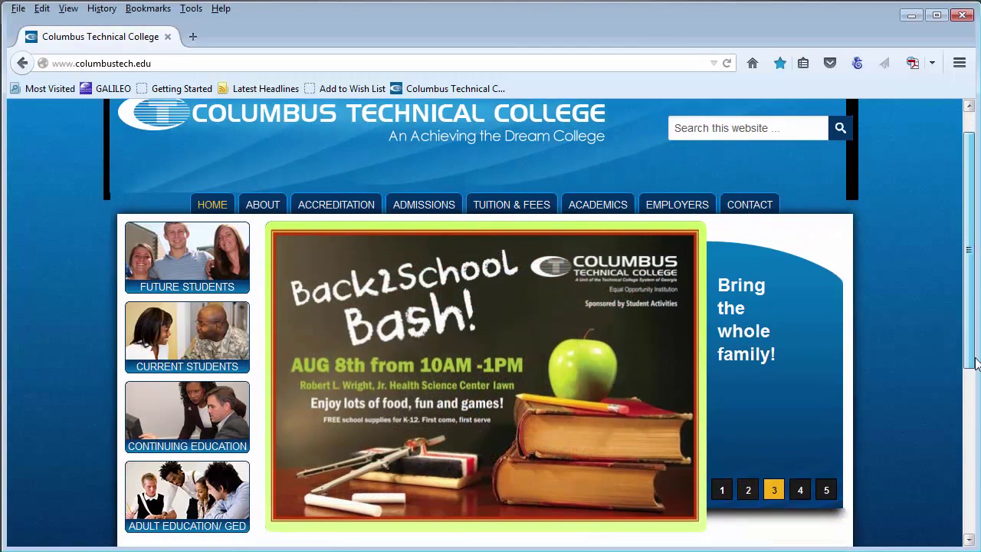
scroll("down", 3)
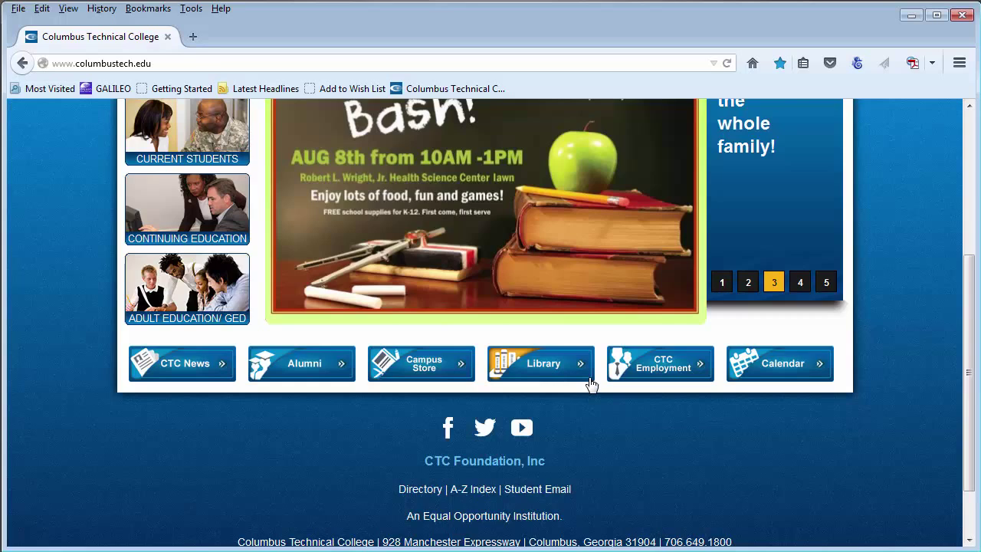
left_click(539, 363)
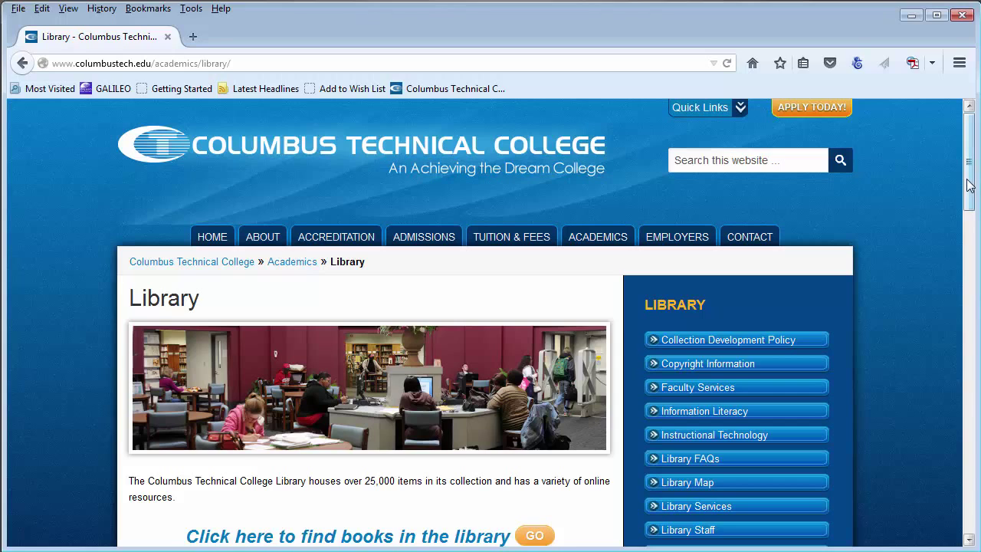
scroll("down", 3)
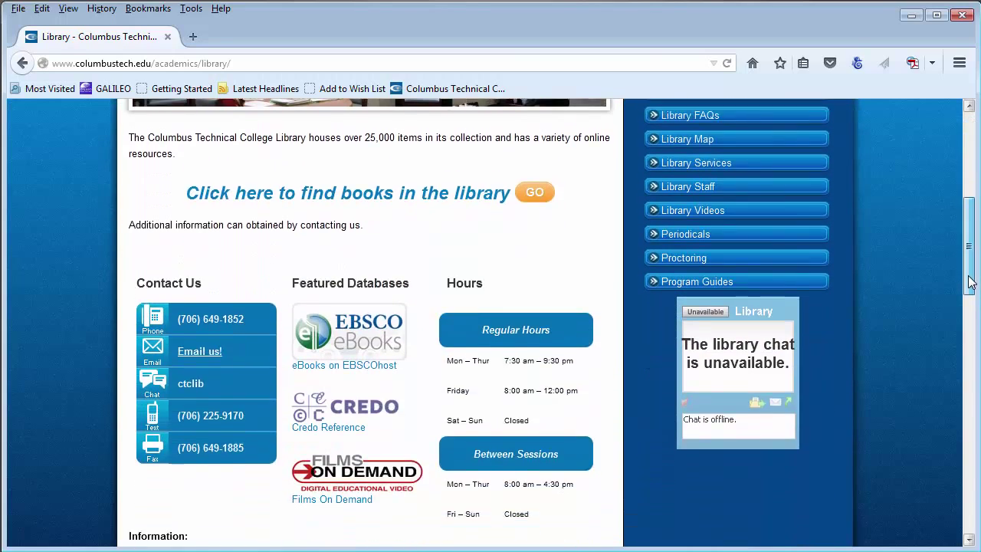
scroll("down", 3)
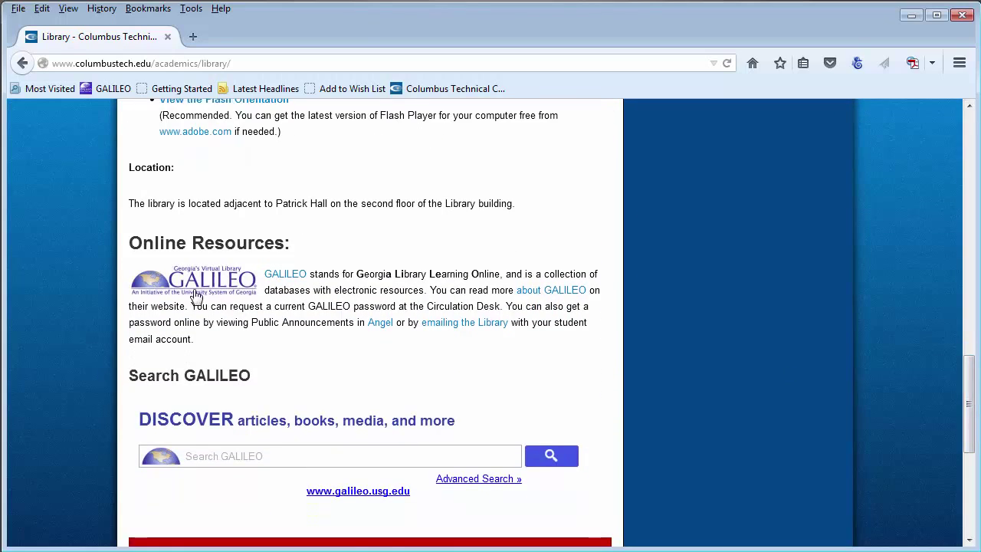
left_click(285, 273)
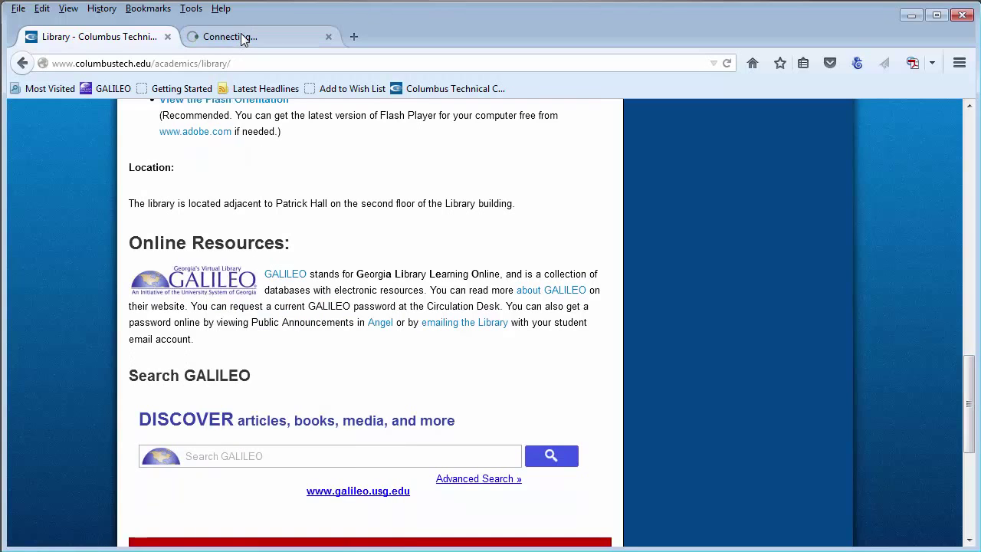
- Switch to the GALILEO Scholar tab and show the Databases A-Z list at letter A
left_click(353, 37)
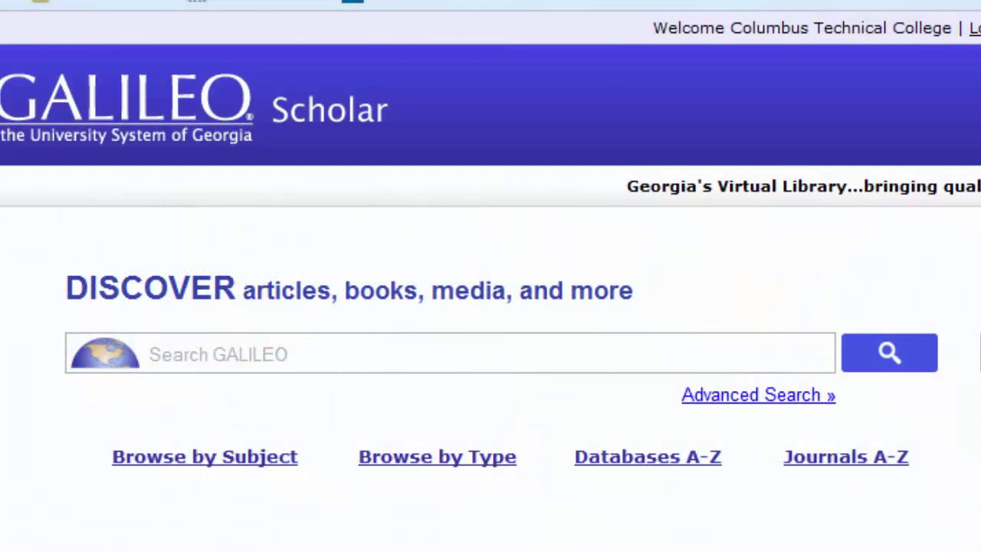
mouse_move(647, 457)
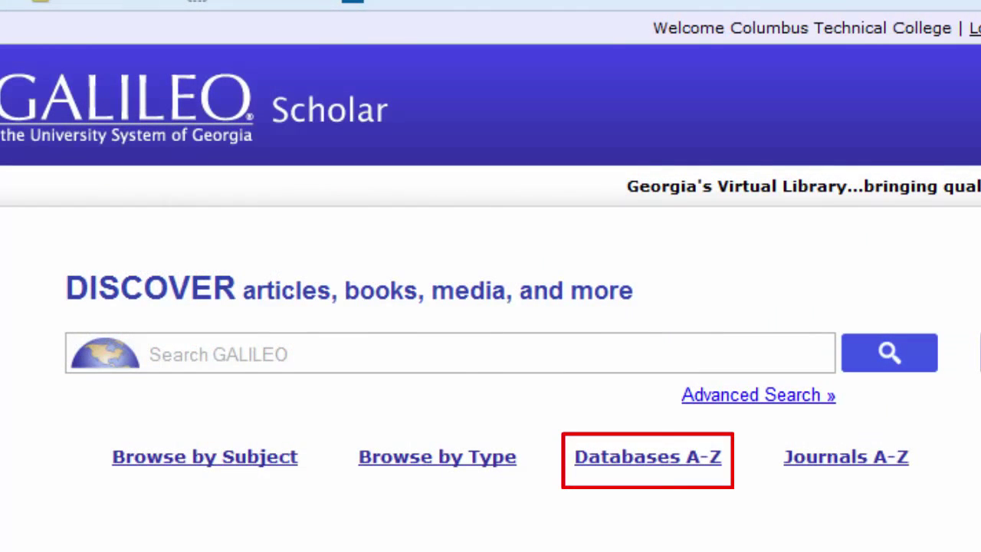
left_click(647, 457)
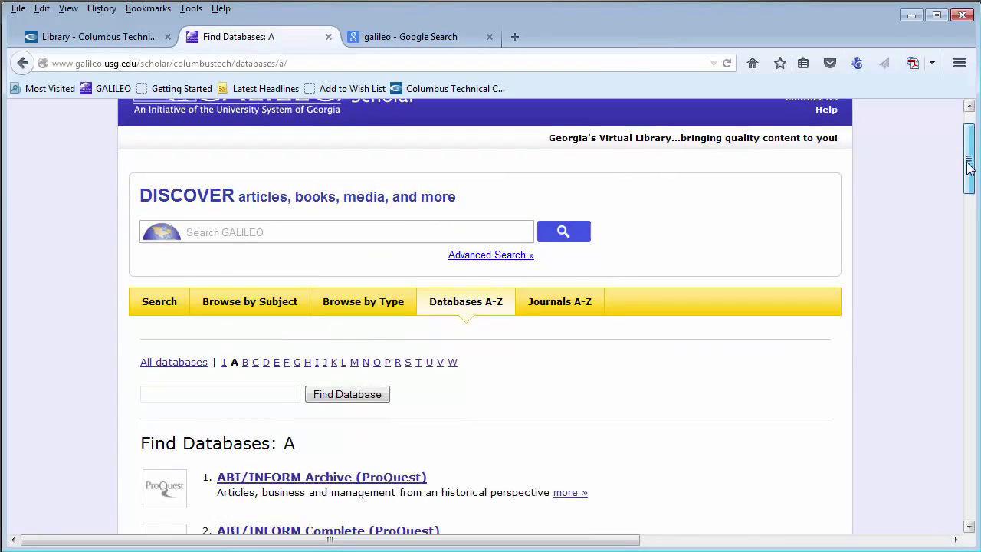
- Open Academic Search Complete in a new tab from the A list and close the Google search tab
scroll("down", 3)
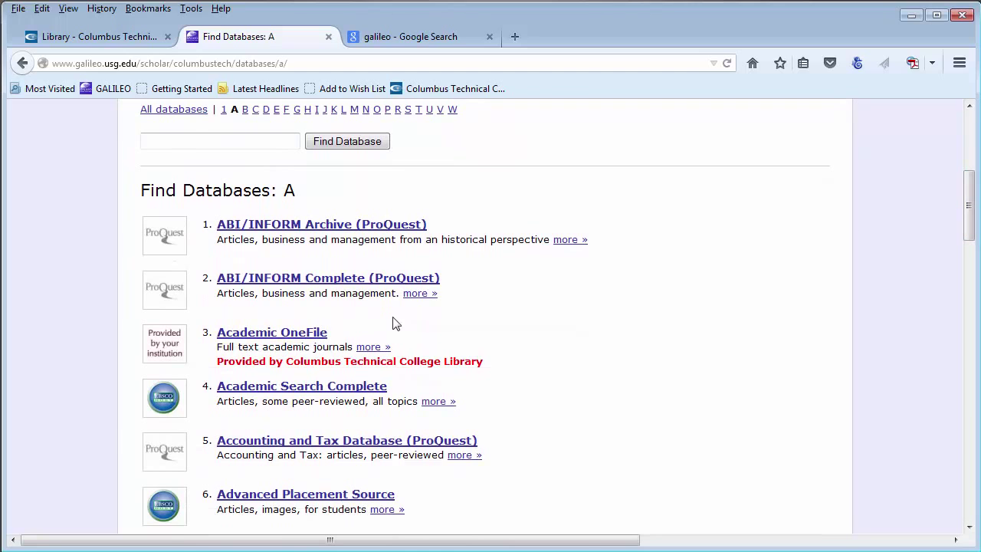
right_click(302, 386)
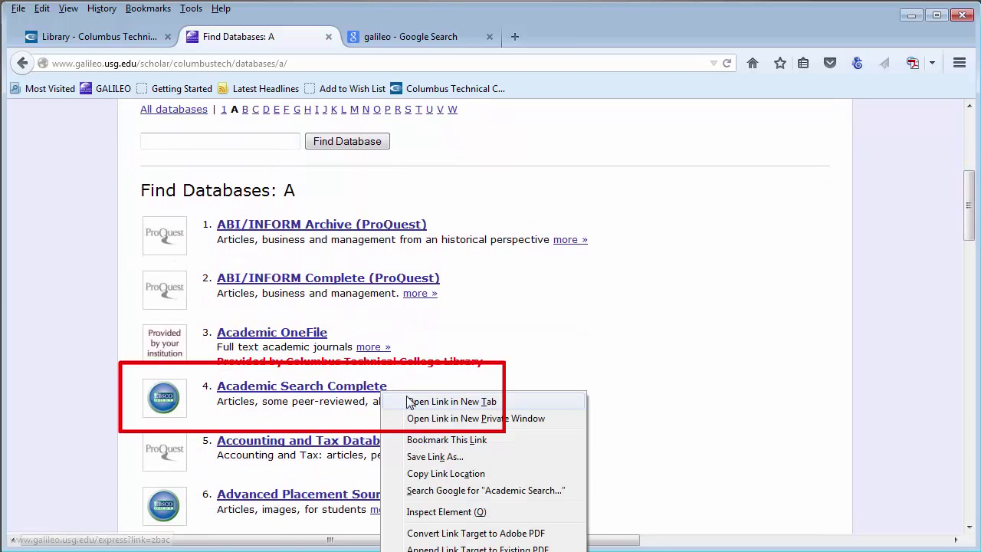
left_click(453, 402)
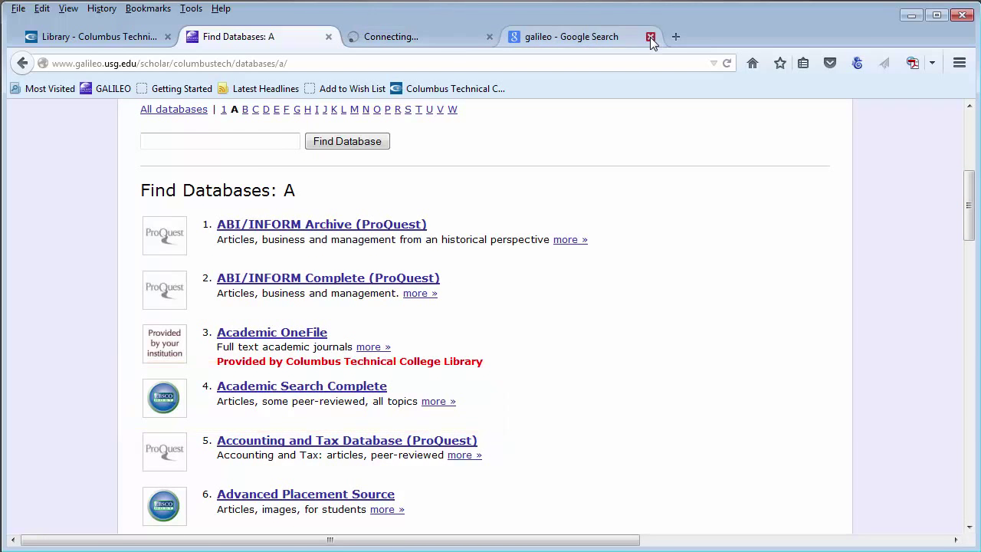
left_click(650, 37)
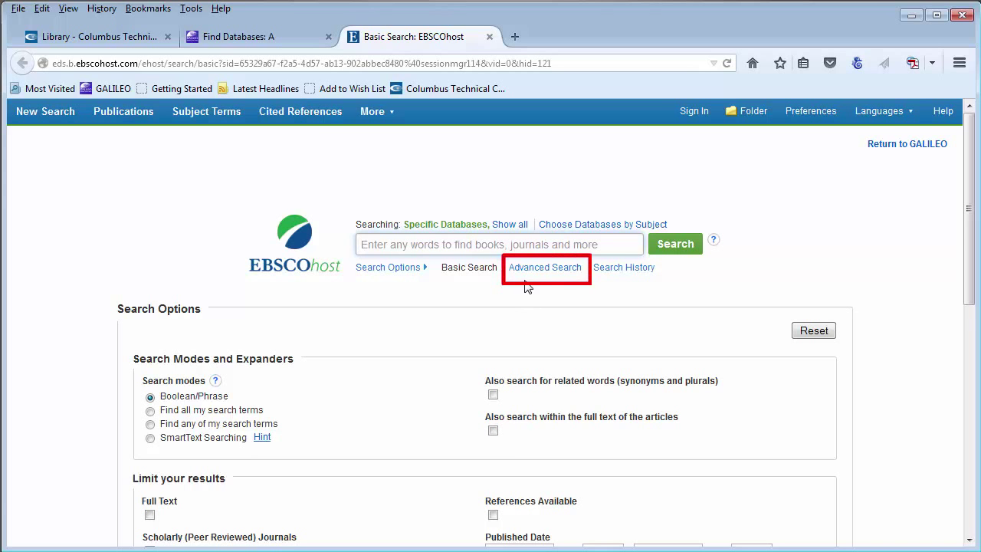
- Run an Advanced Search for 'wages or salary' from the suggestions, limited to Full Text
left_click(546, 267)
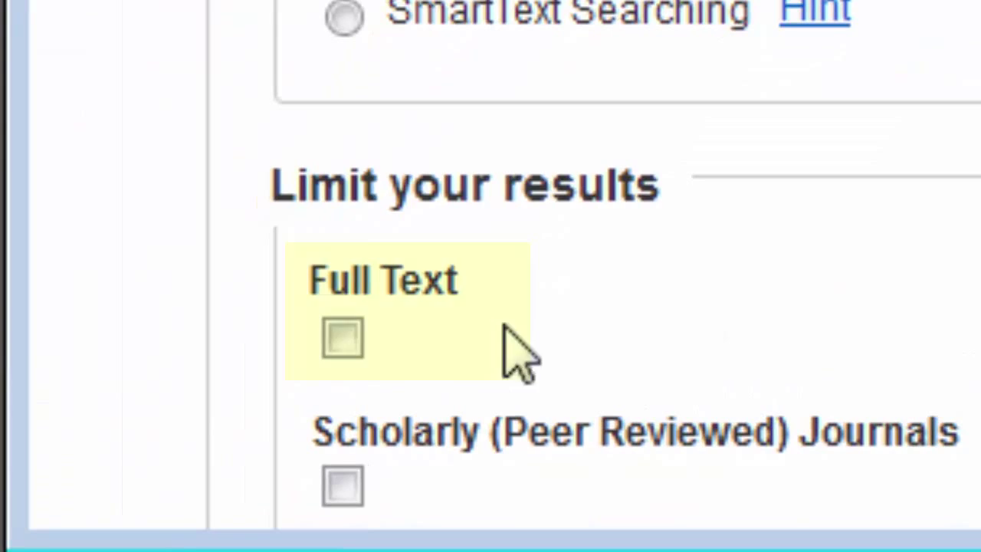
left_click(342, 339)
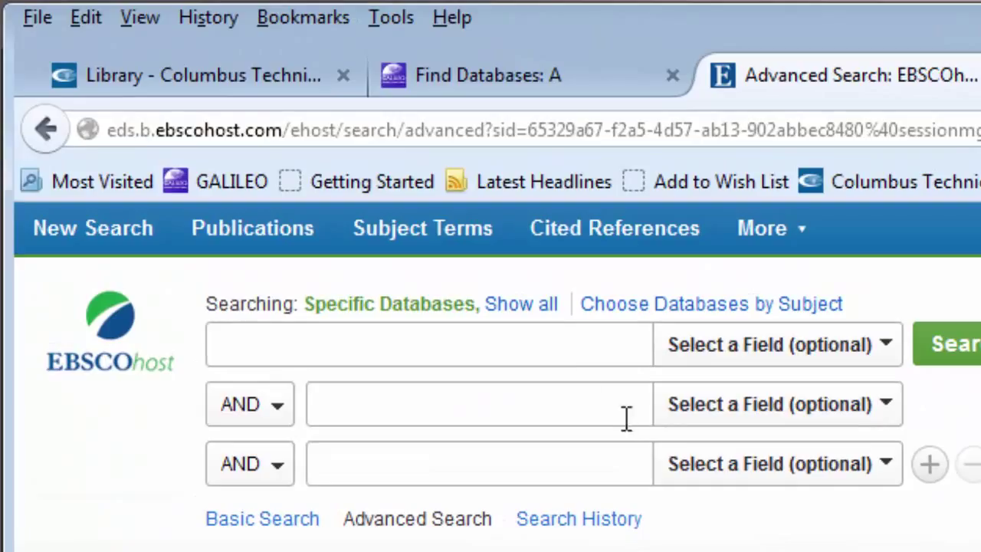
left_click(428, 343)
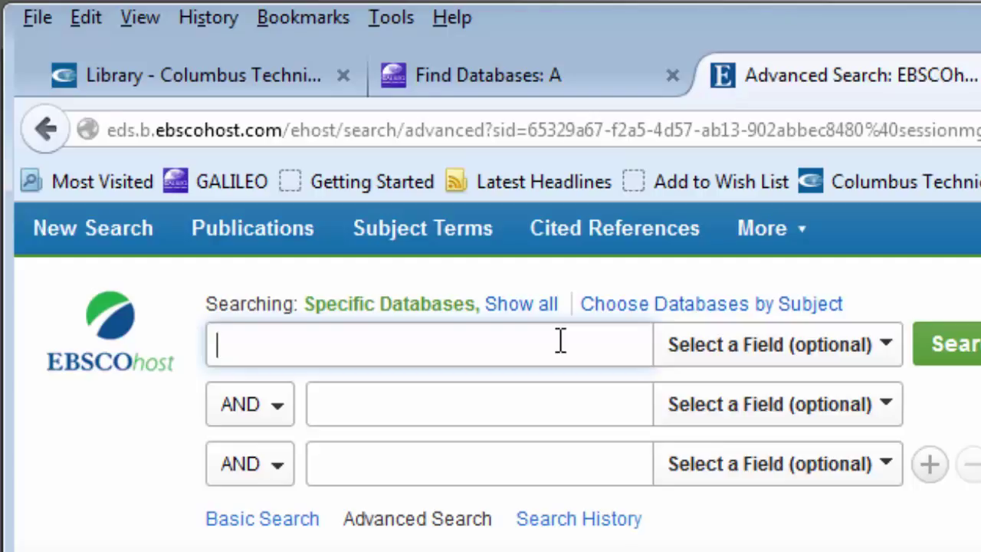
type("wage")
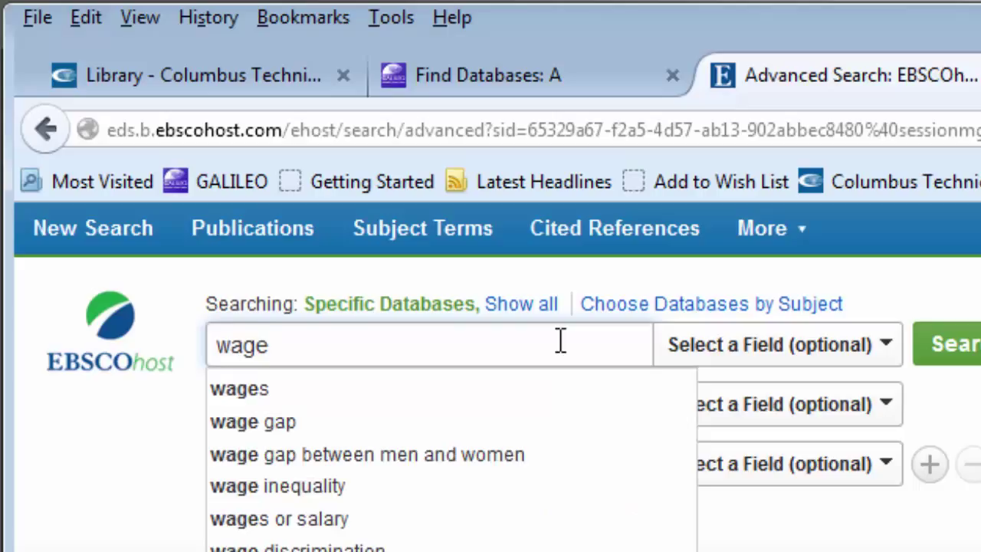
type("O")
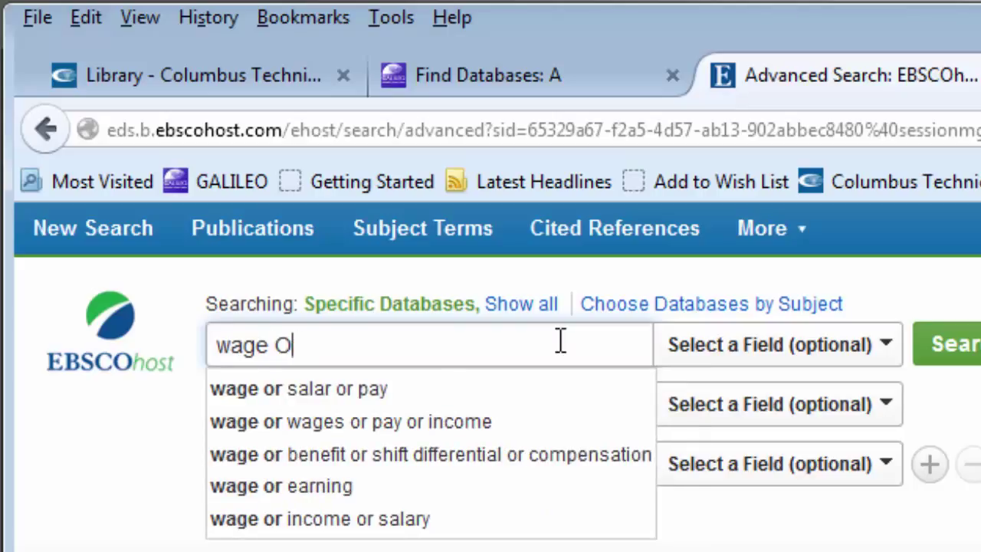
type("R Sa")
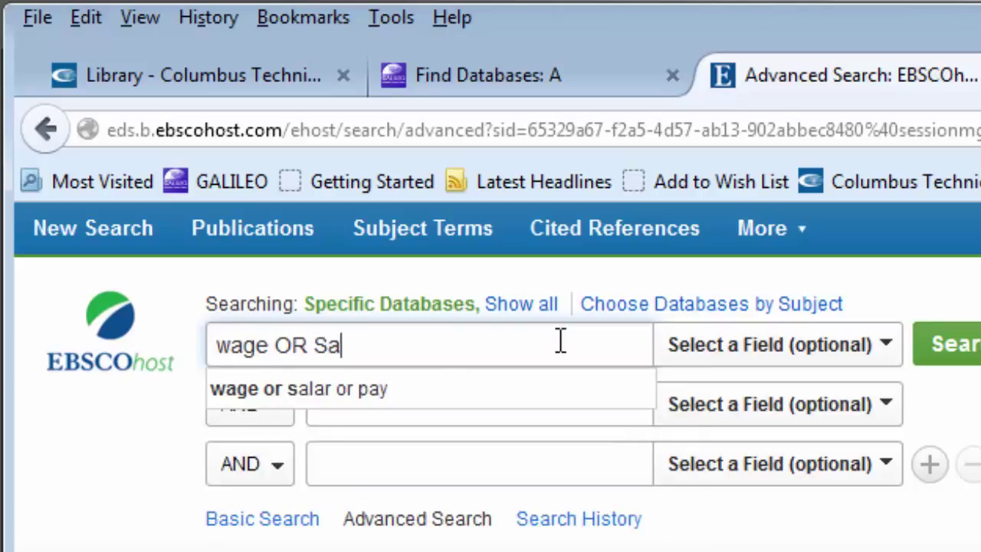
type("r")
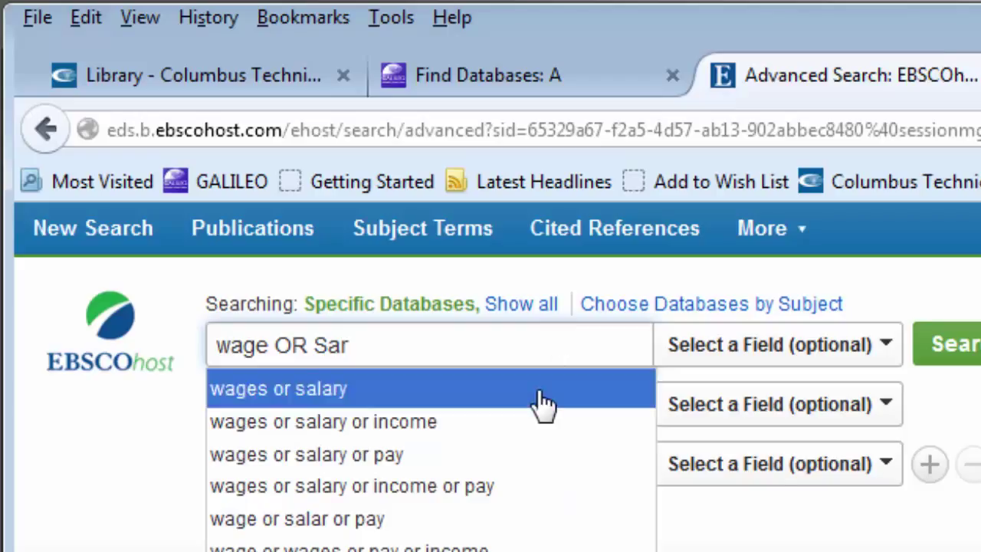
left_click(279, 389)
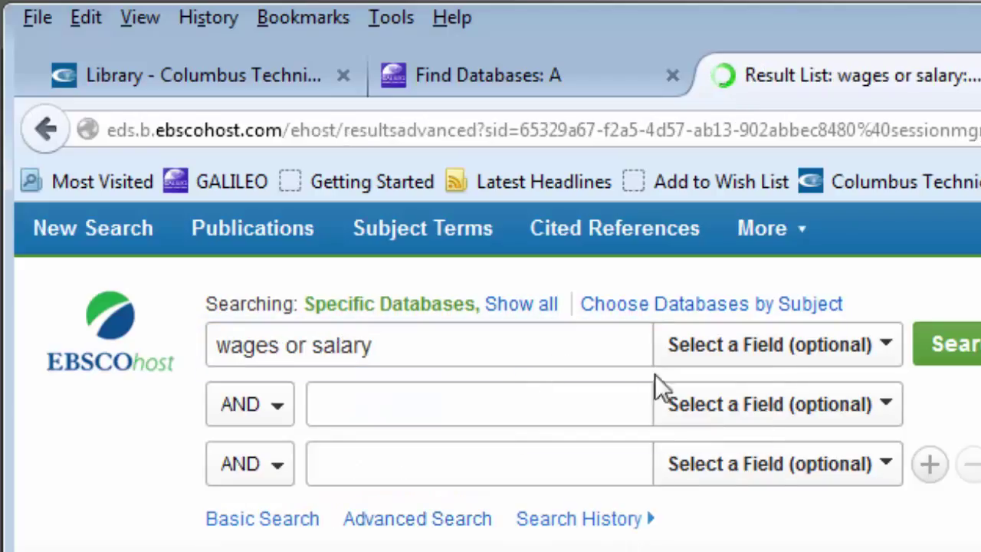
- Add a second row 'women OR female OR woman' as SU Subject Terms and search, giving 761 results
left_click(776, 343)
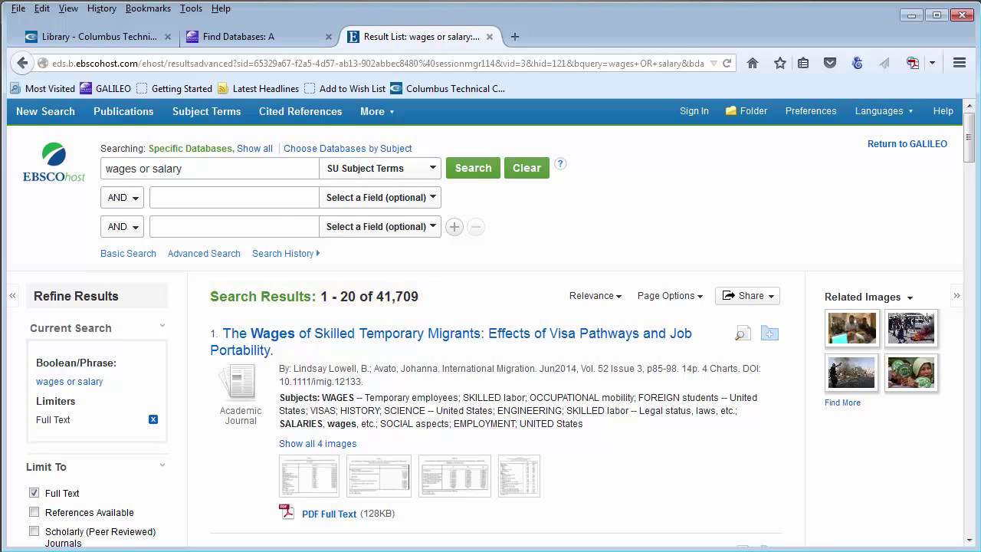
left_click(233, 196)
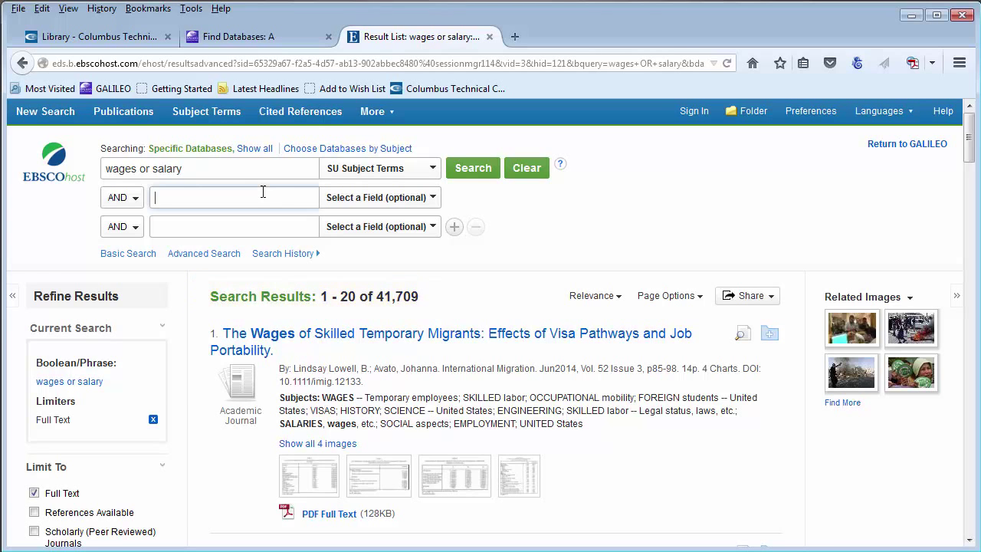
type("wome")
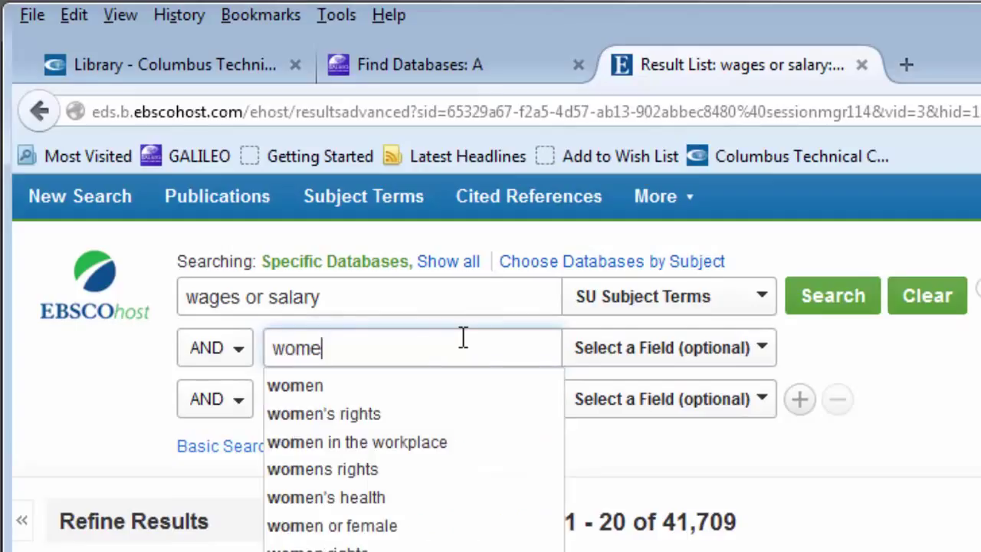
type("n")
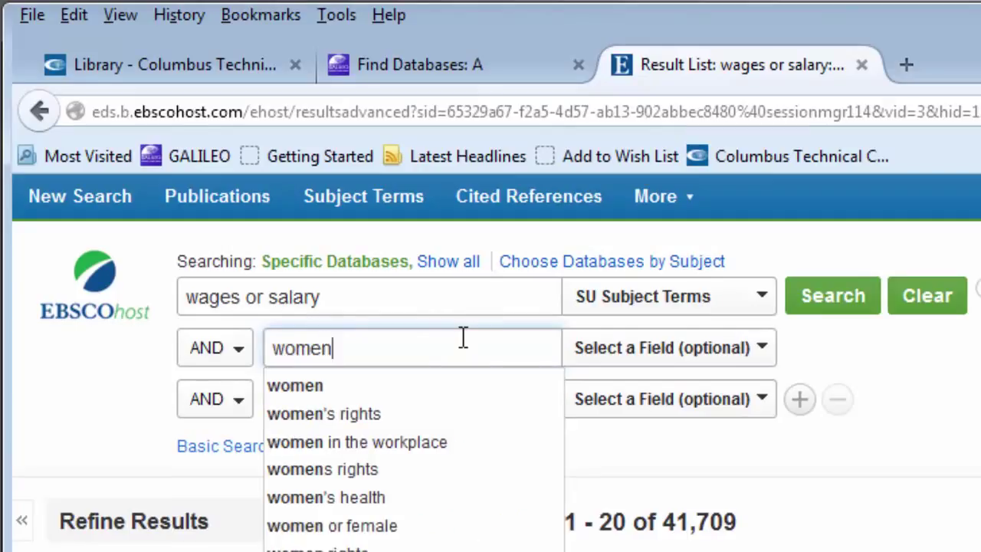
type("O")
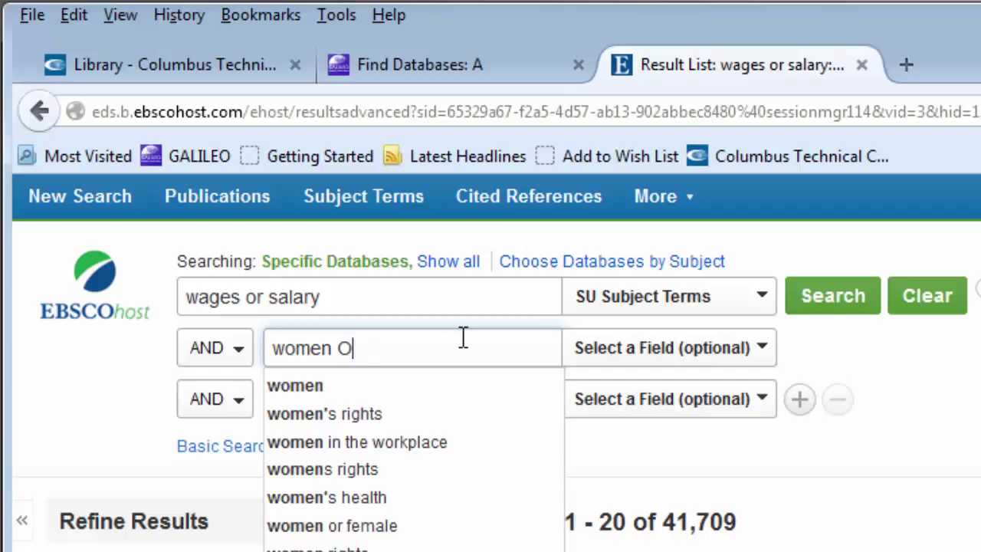
type("R female")
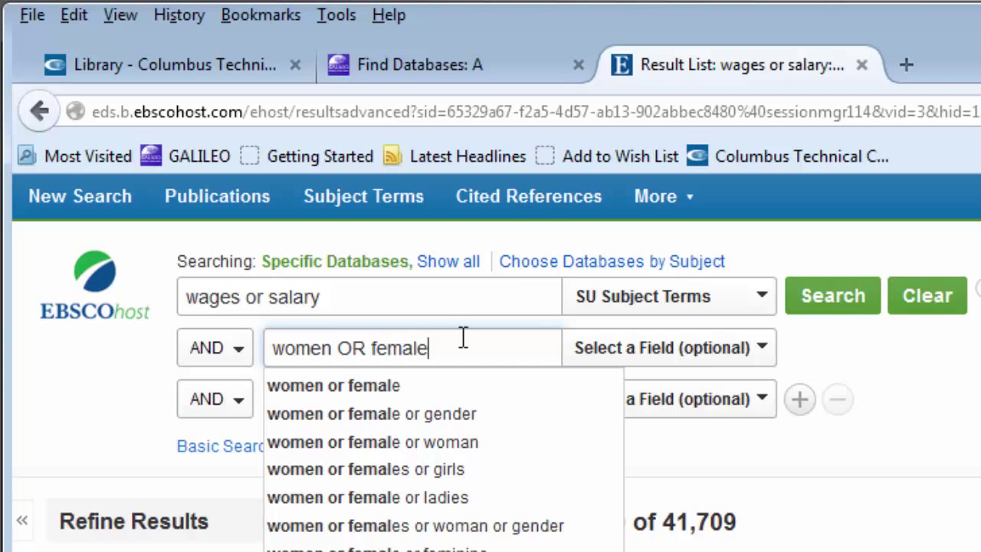
type("OR")
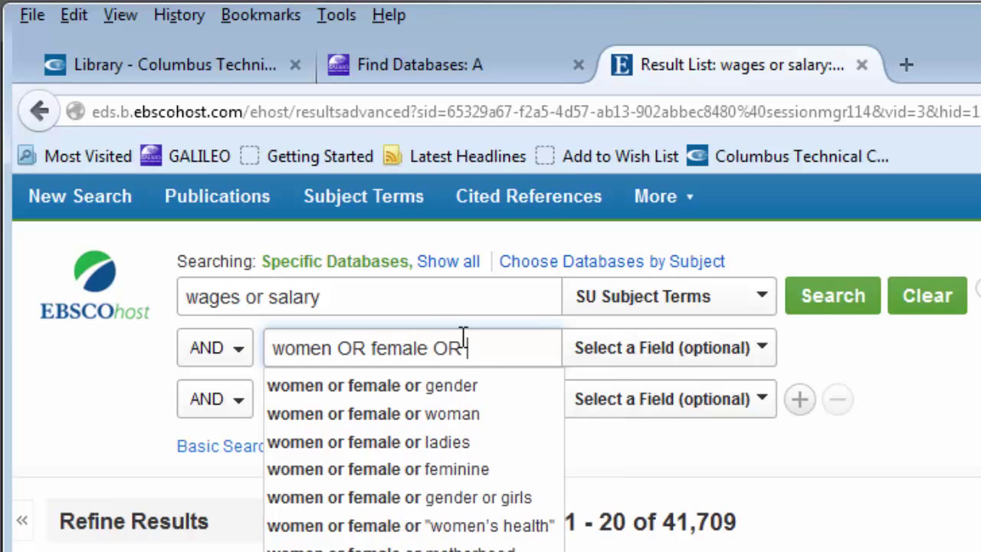
type("woma")
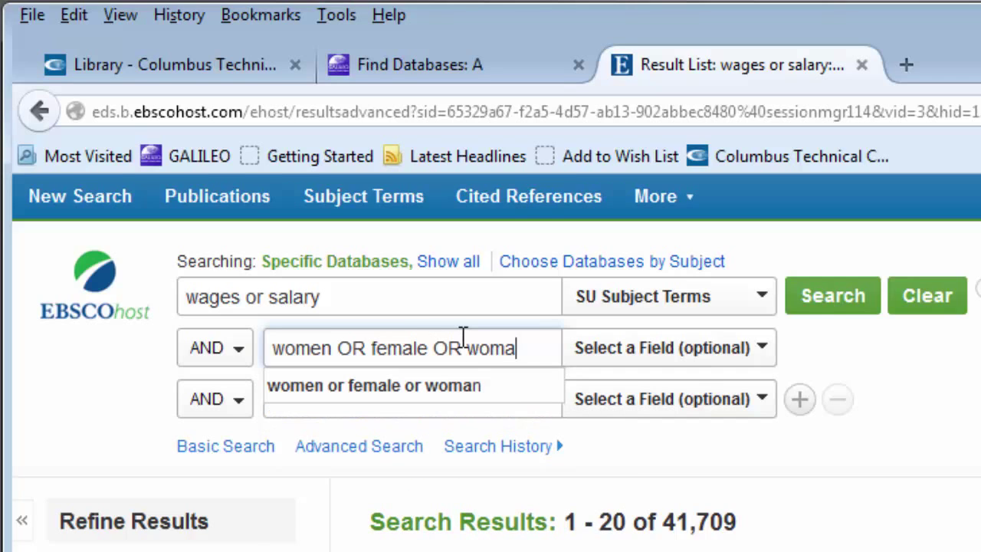
left_click(668, 347)
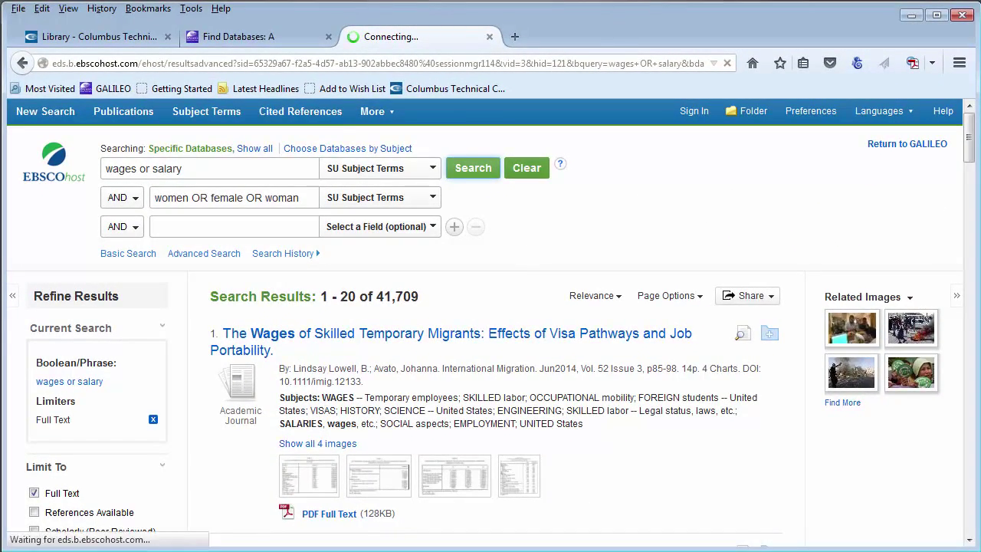
left_click(472, 167)
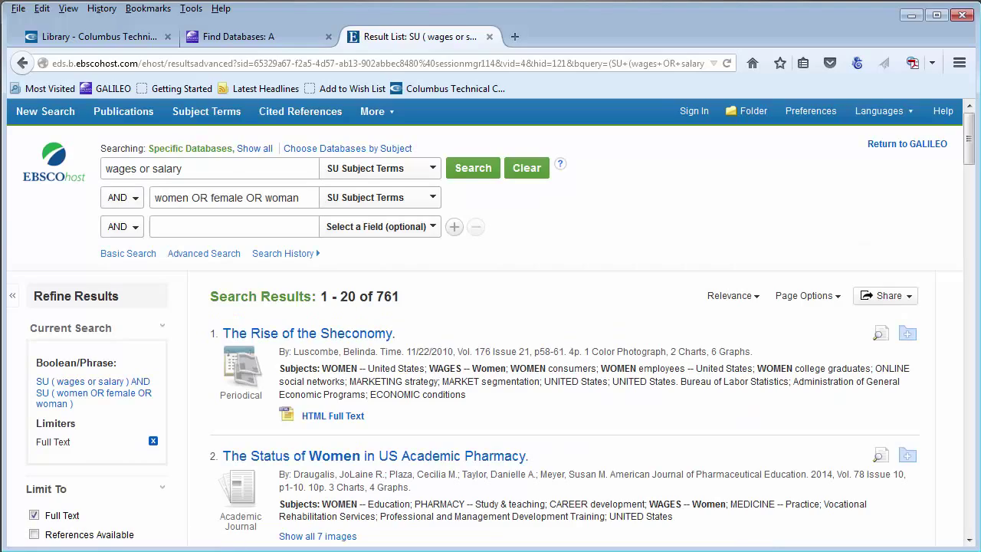
- Narrow the Publication Date limiter to 2002 through 2015, reducing results to 536
scroll("down", 3)
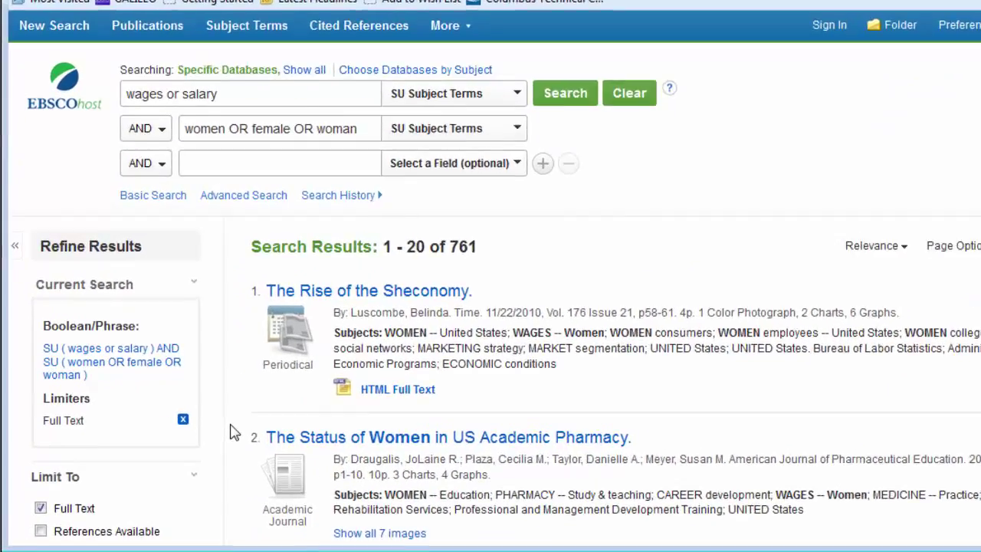
scroll("down", 3)
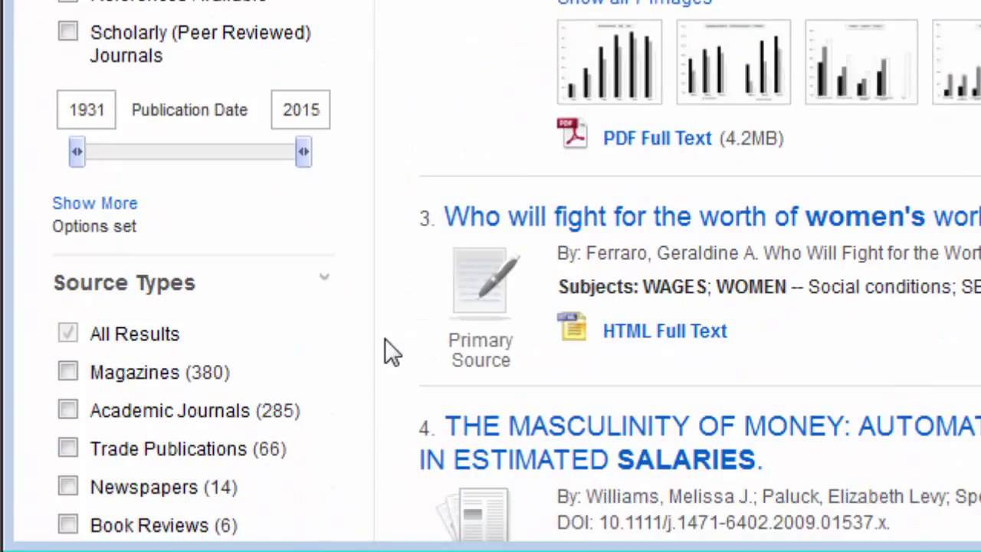
mouse_move(74, 151)
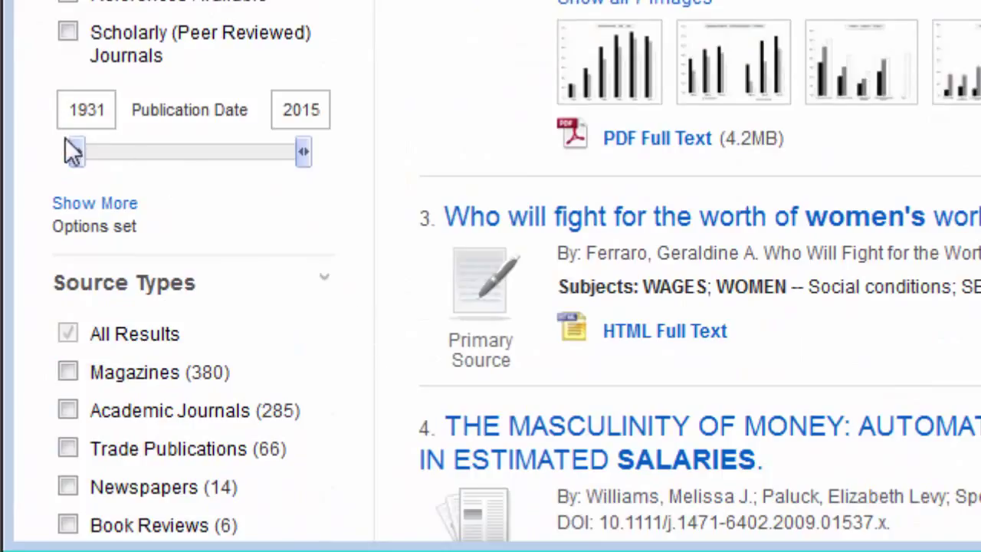
left_click_drag(74, 152, 146, 151)
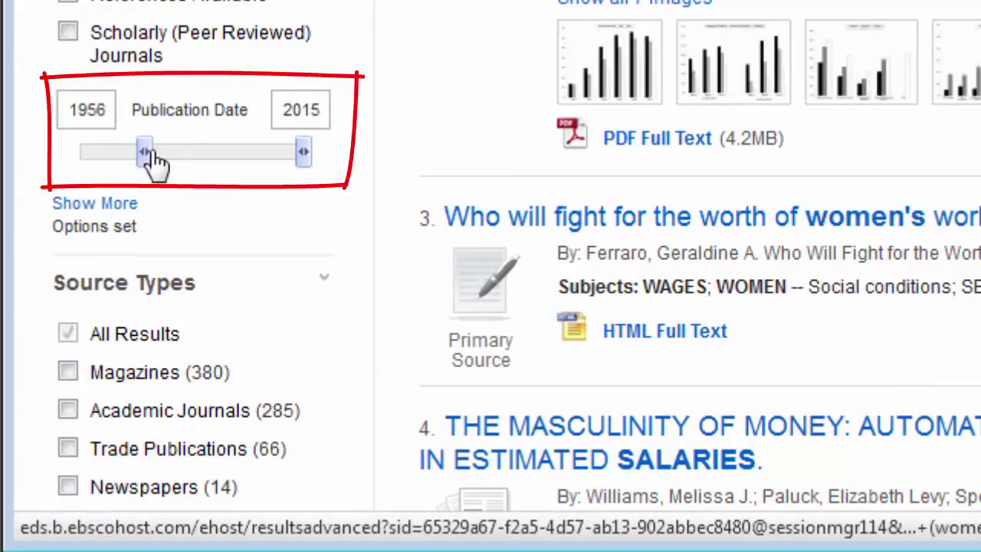
left_click_drag(144, 152, 253, 151)
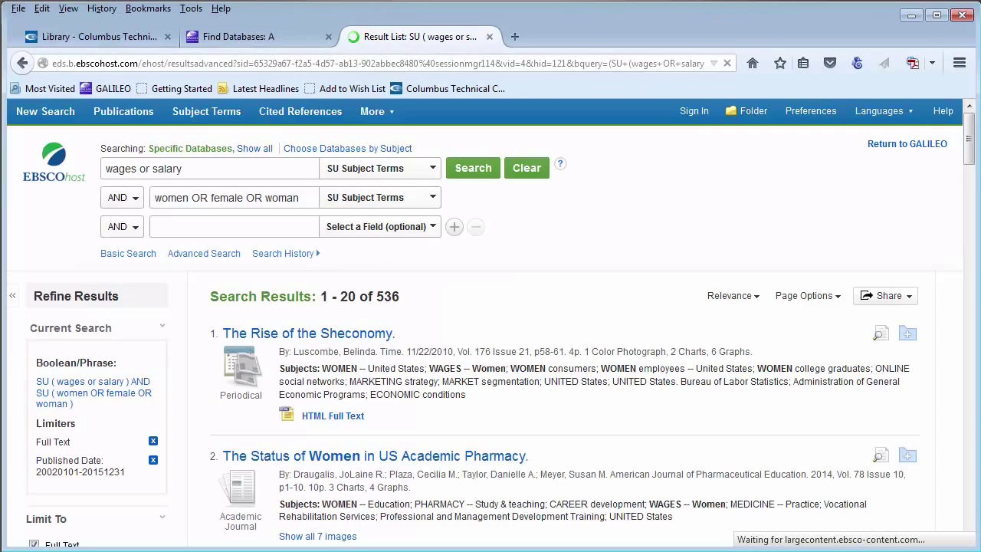
- Open the detailed record for 'The Status of Women in US Academic Pharmacy'
scroll("down", 3)
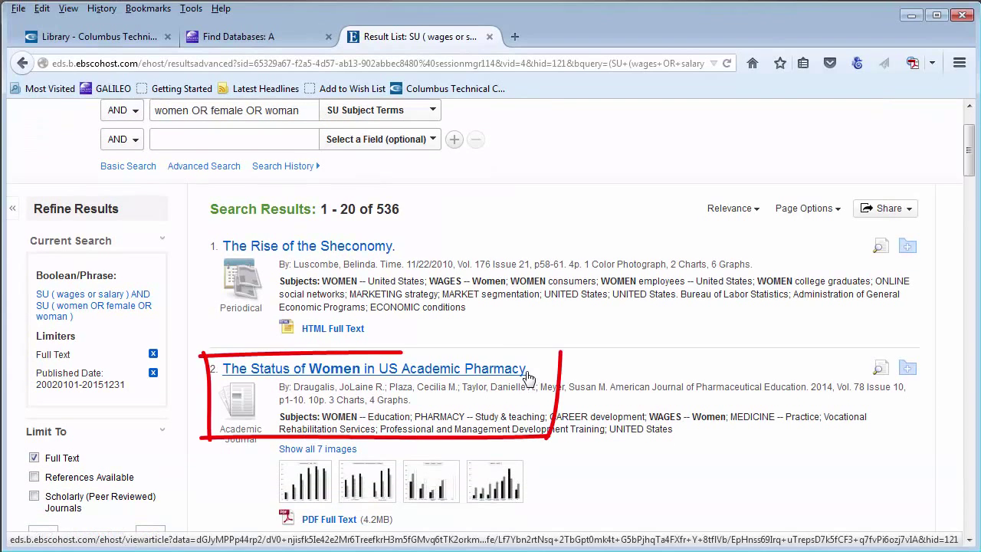
left_click(374, 368)
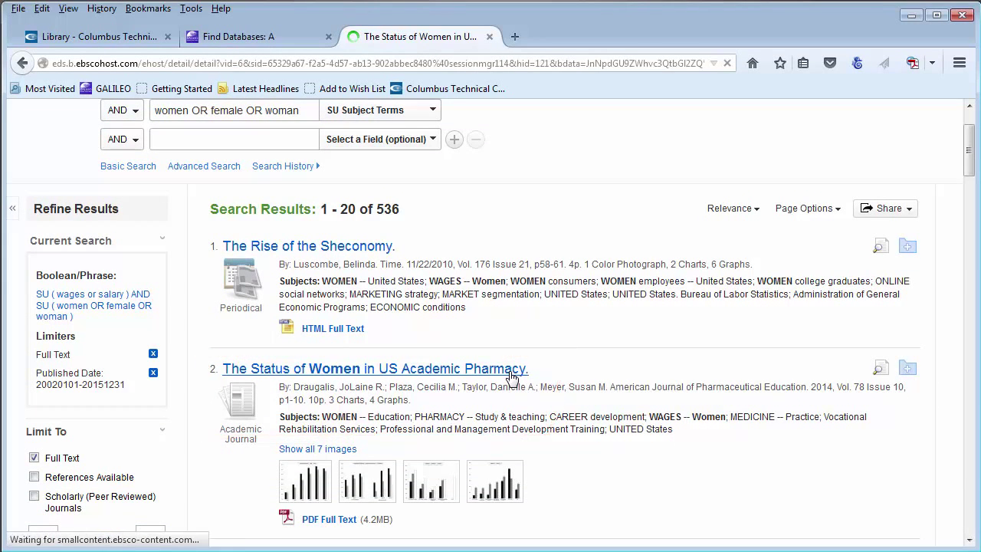
left_click(374, 368)
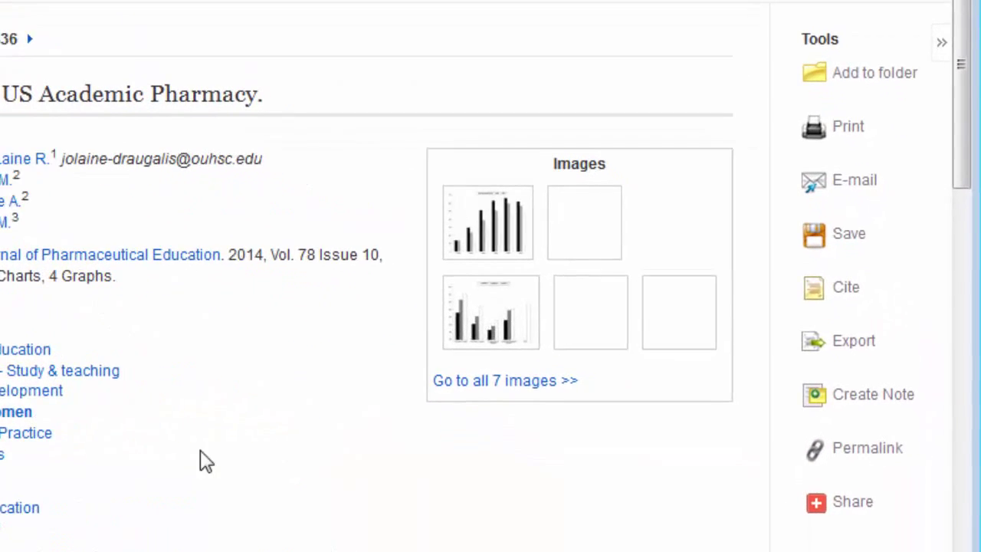
scroll("down", 3)
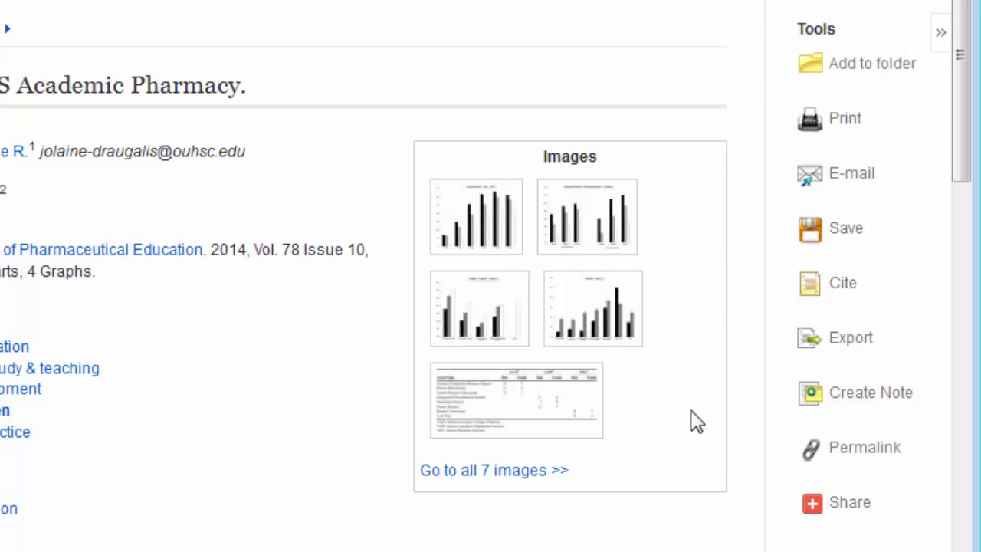
mouse_move(843, 282)
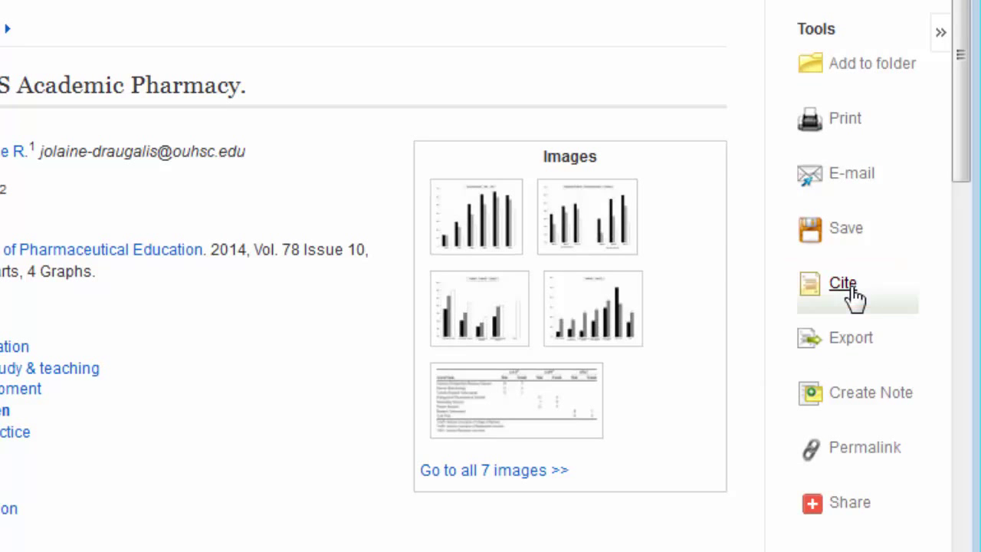
- Show the article's Citation Format panel and scroll to its APA and MLA references
left_click(843, 282)
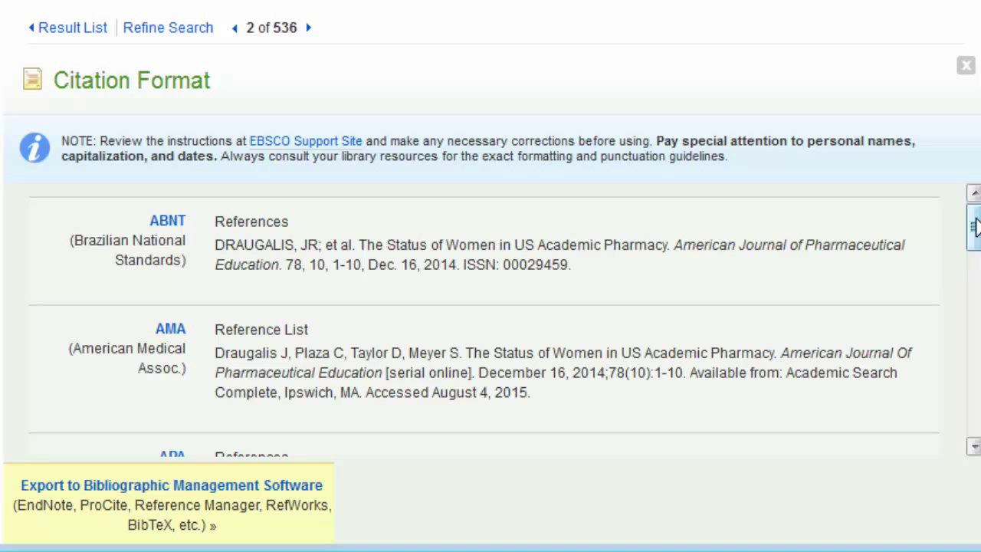
scroll("down", 3)
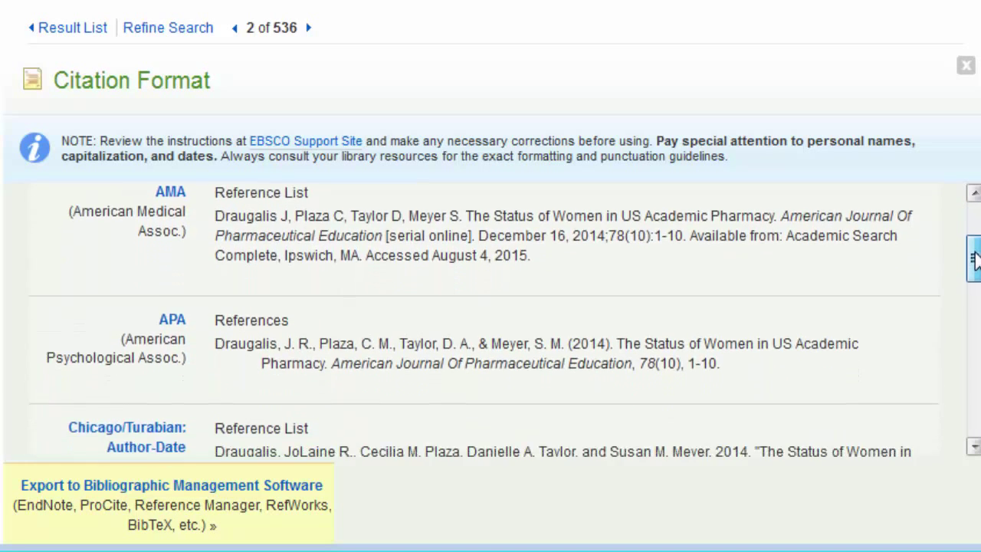
scroll("down", 3)
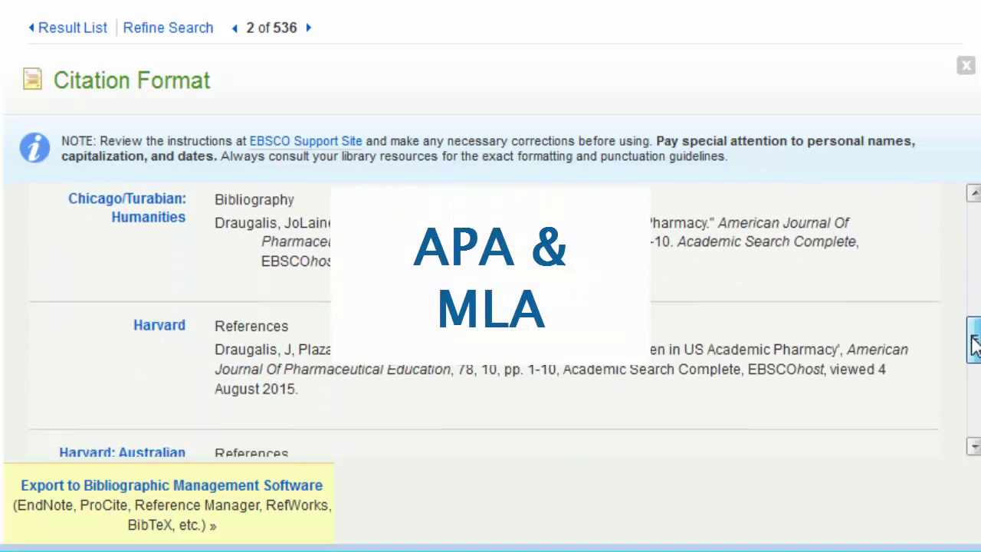
scroll("down", 3)
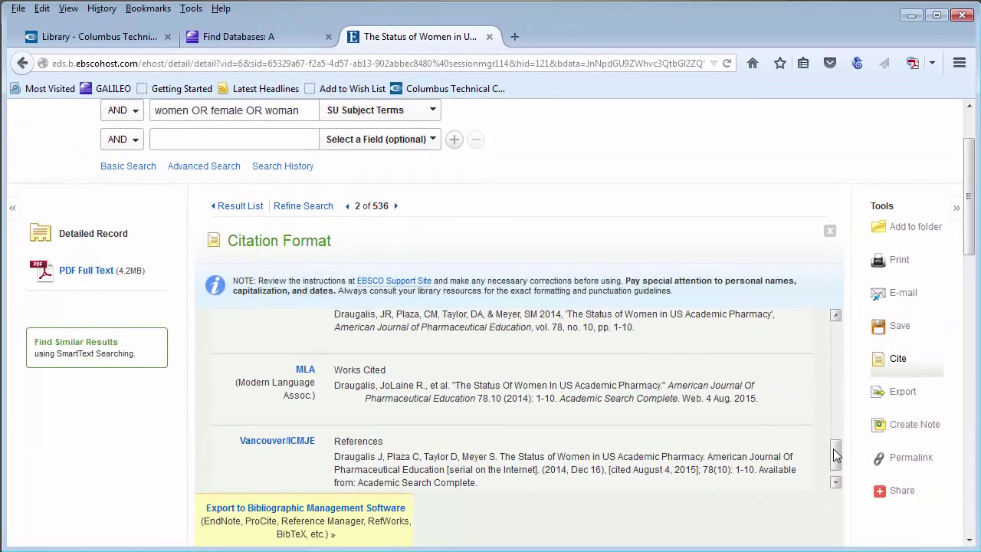
mouse_move(460, 130)
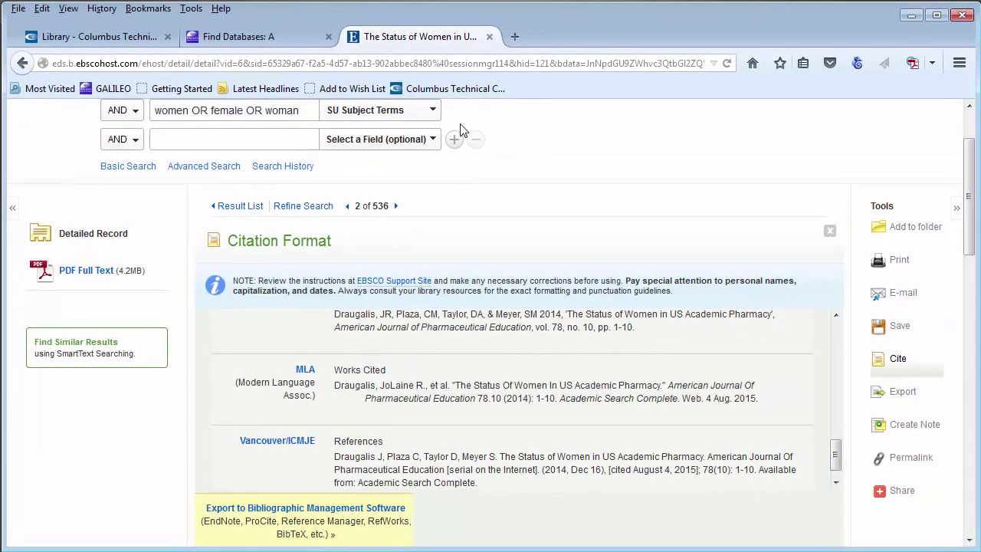
mouse_move(257, 36)
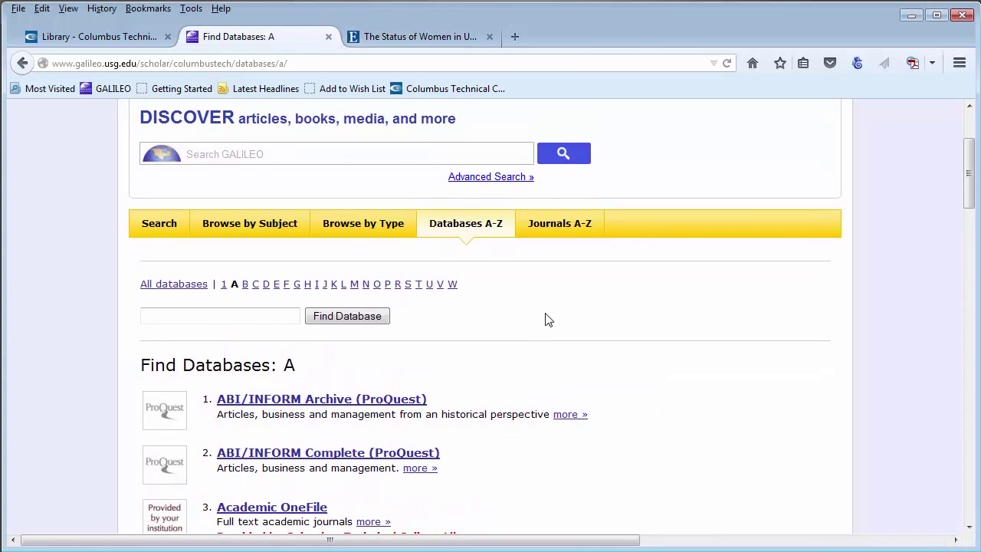
- From GALILEO's Databases A-Z letter R, open Research Library (ProQuest) in a new tab
scroll("up", 3)
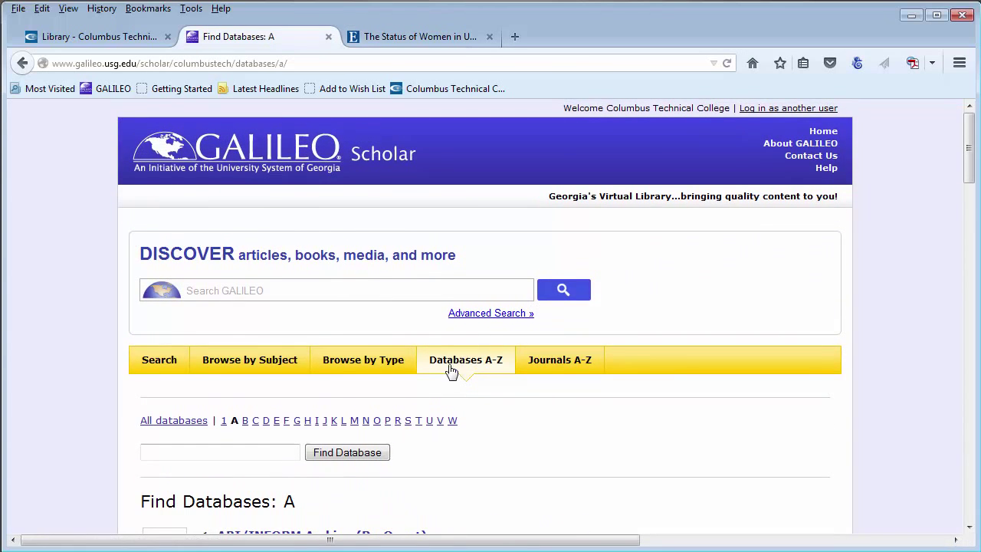
left_click(466, 359)
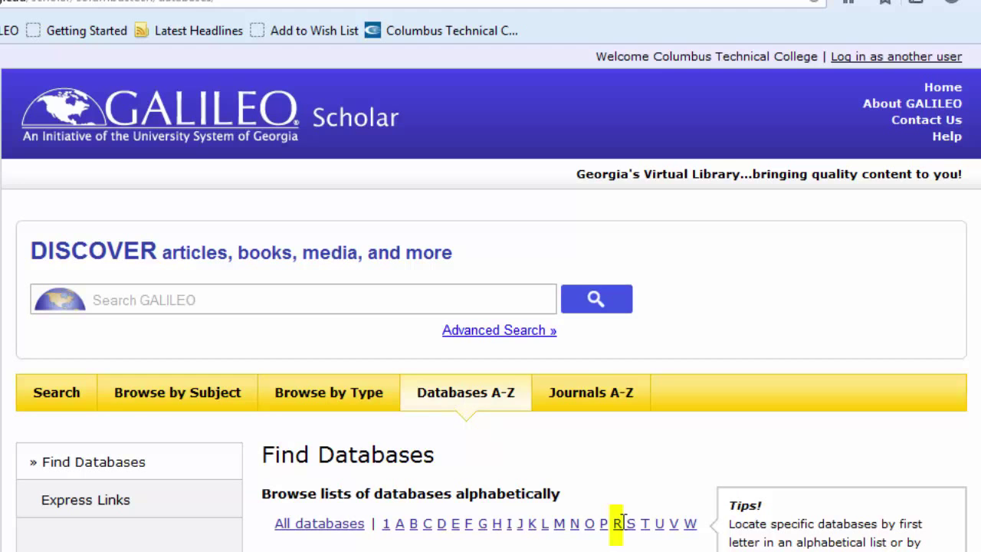
left_click(623, 524)
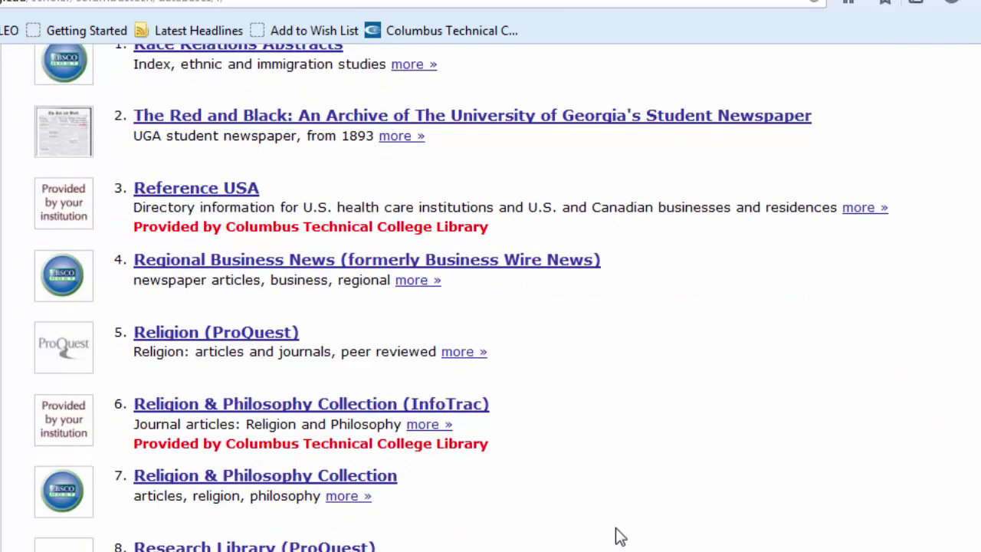
right_click(253, 431)
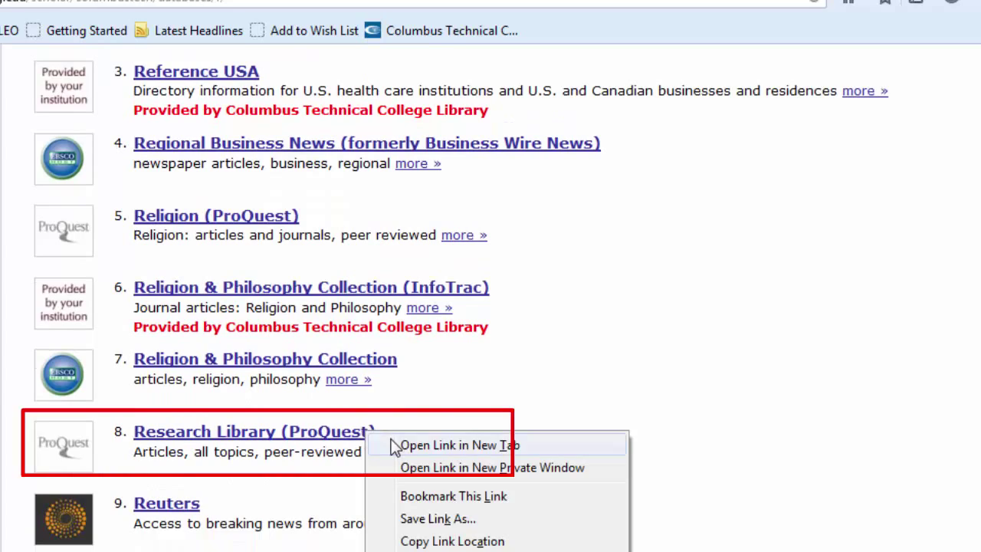
left_click(458, 445)
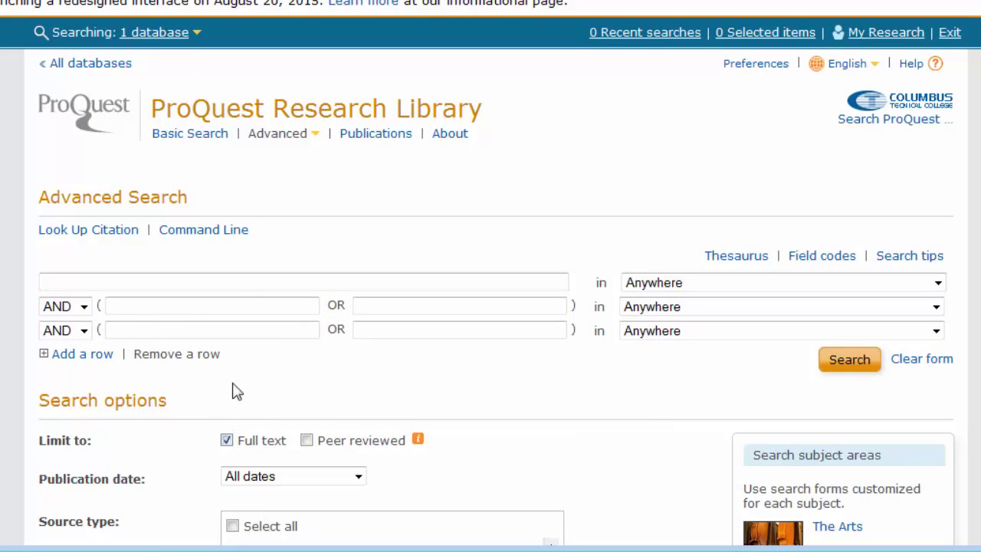
- Enter 'salary OR wage' and 'women OR female' in two rows, searching Subject heading (all) – SU
type("wage")
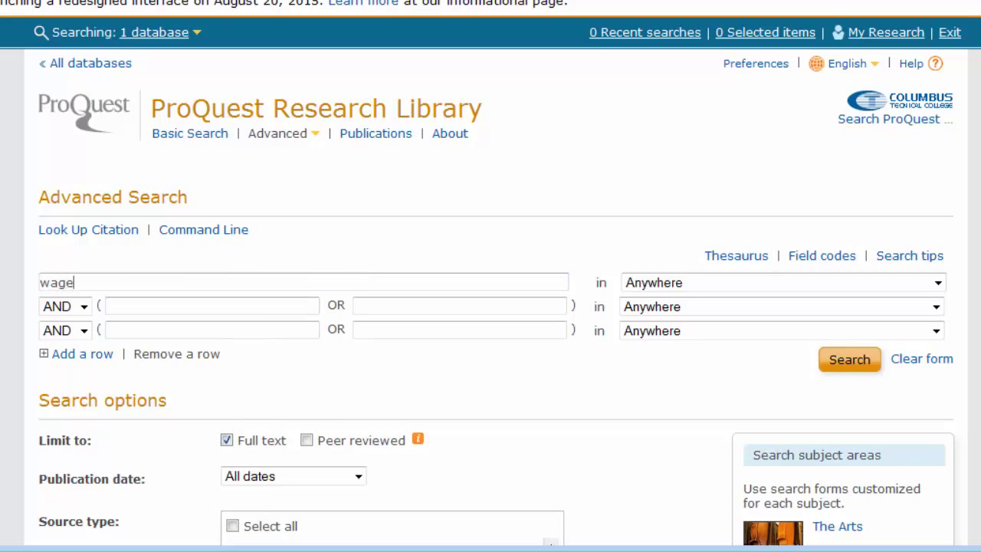
type("OR s")
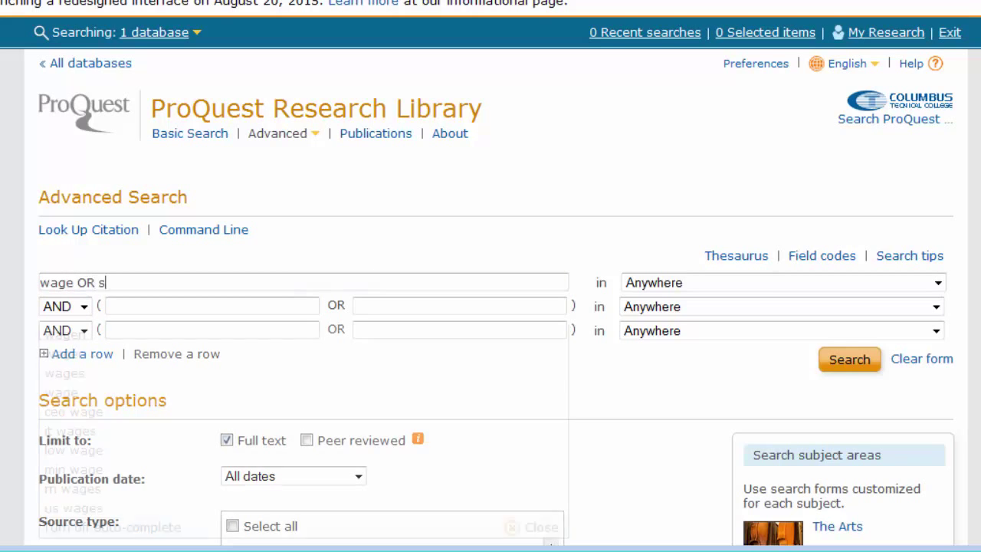
type("al")
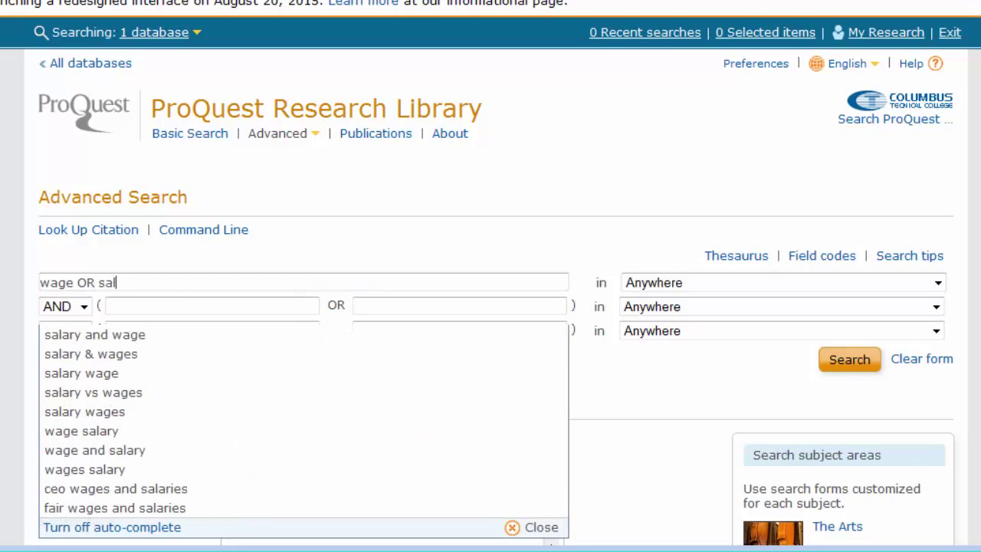
mouse_move(151, 335)
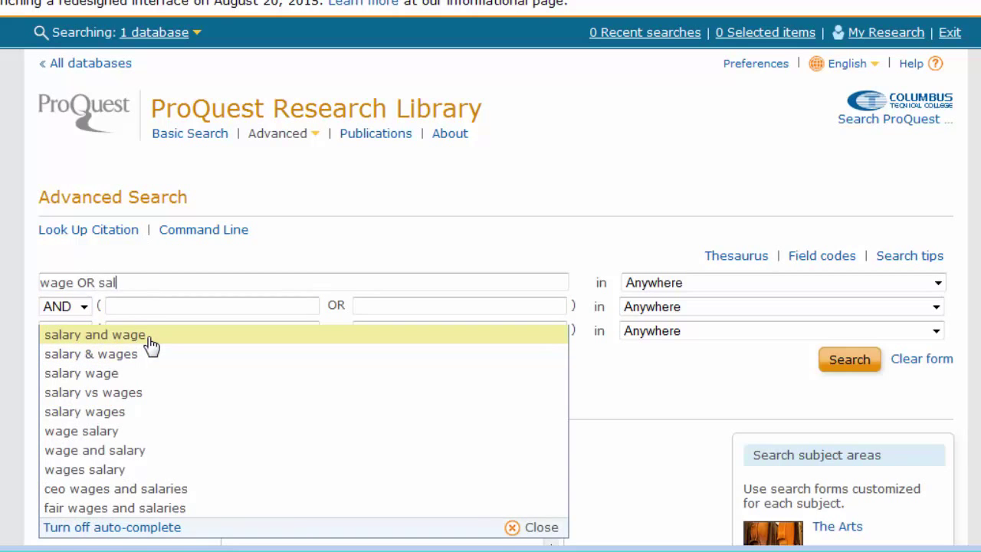
left_click(95, 335)
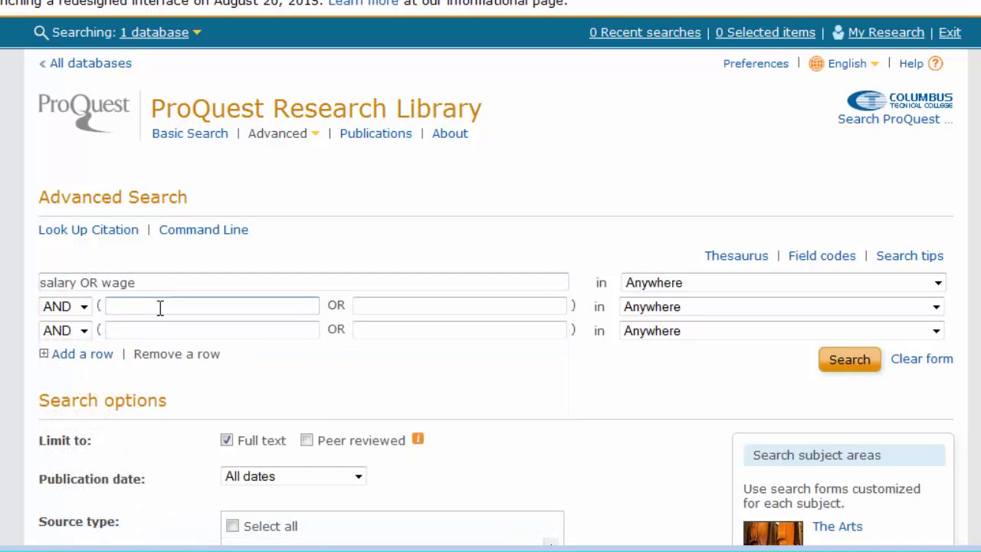
type("women")
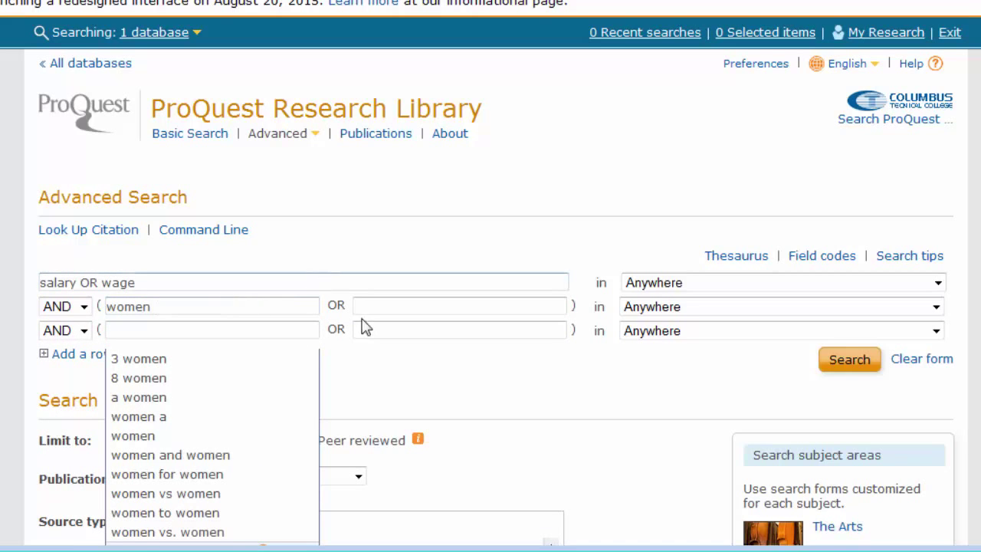
type("fem")
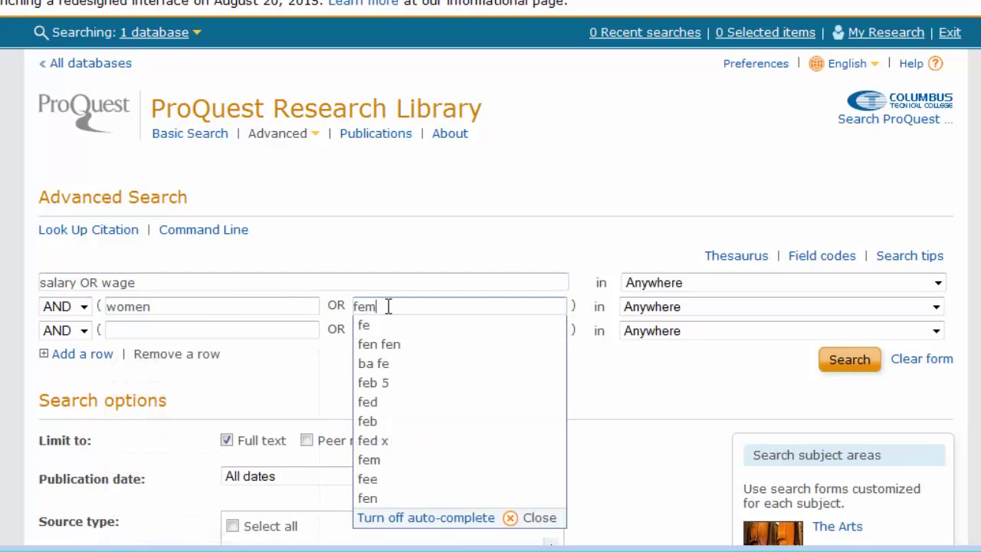
left_click(935, 306)
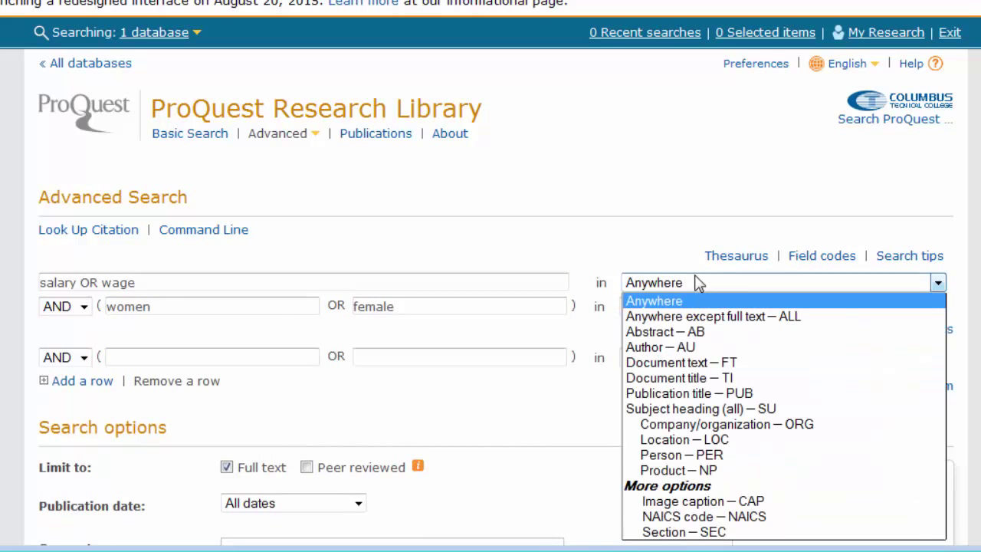
left_click(699, 408)
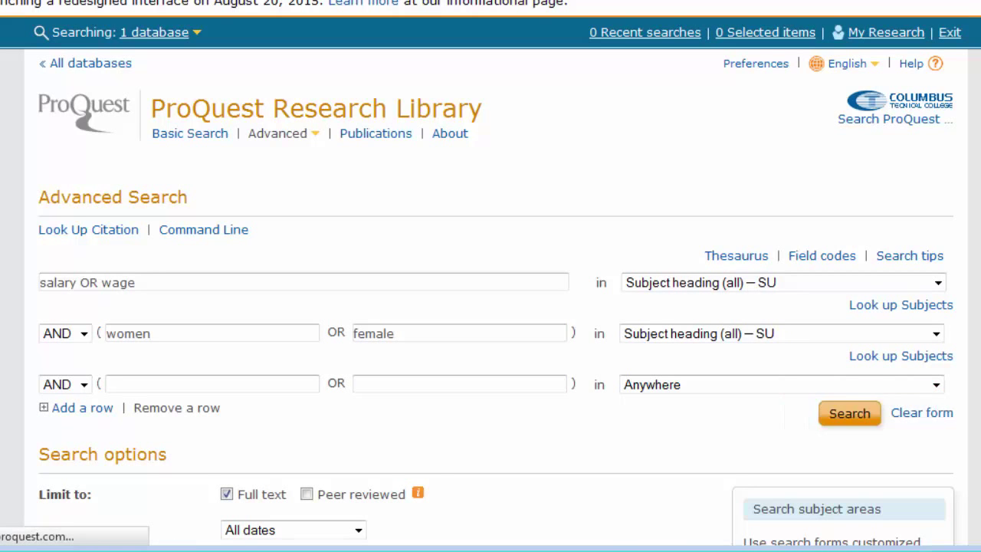
- Run the subject search and narrow the ProQuest results to publication dates 2010–2019
left_click(849, 414)
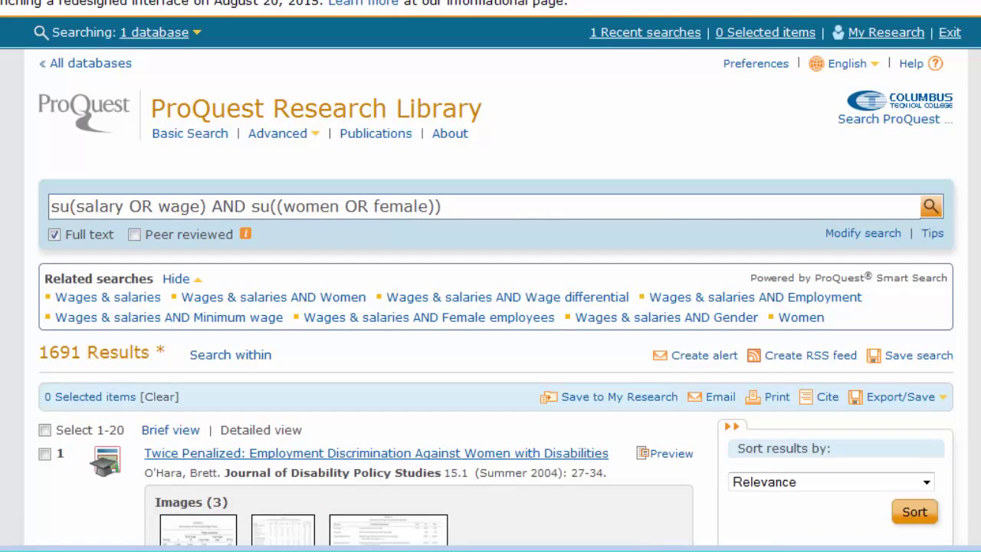
scroll("down", 3)
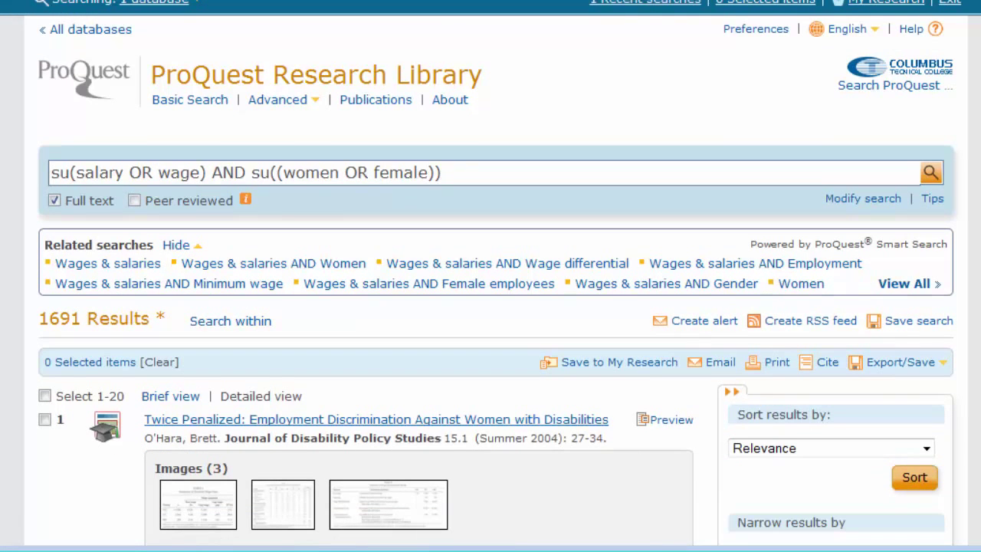
scroll("down", 3)
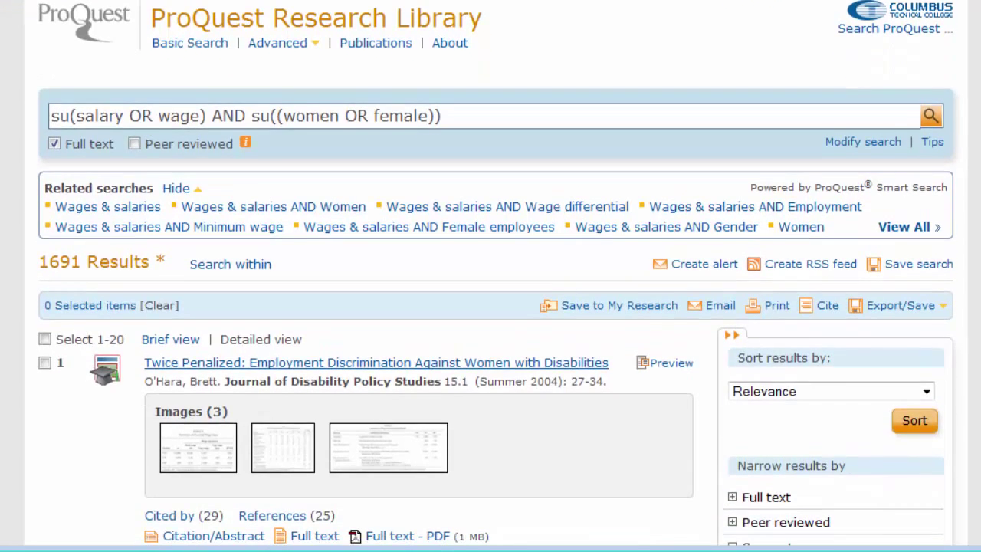
scroll("down", 3)
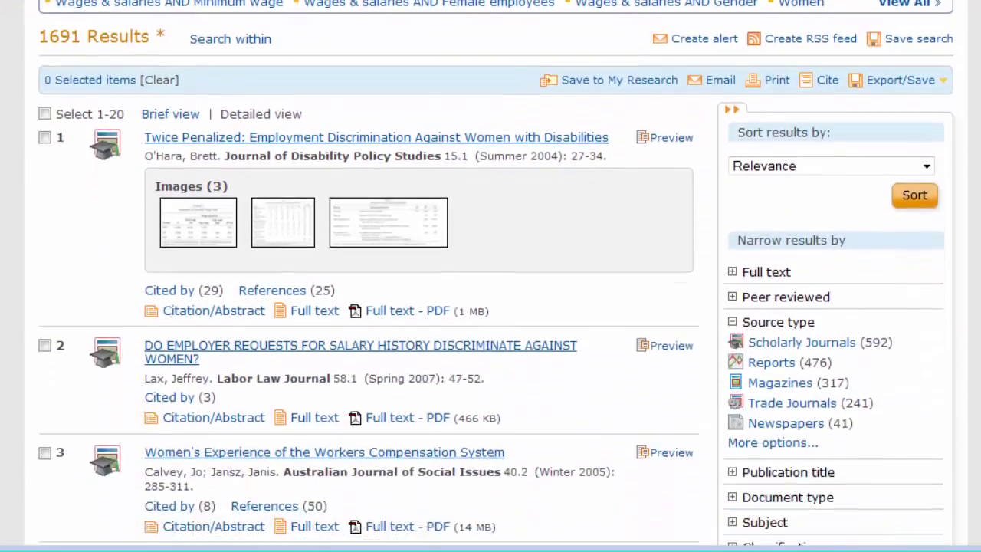
scroll("down", 3)
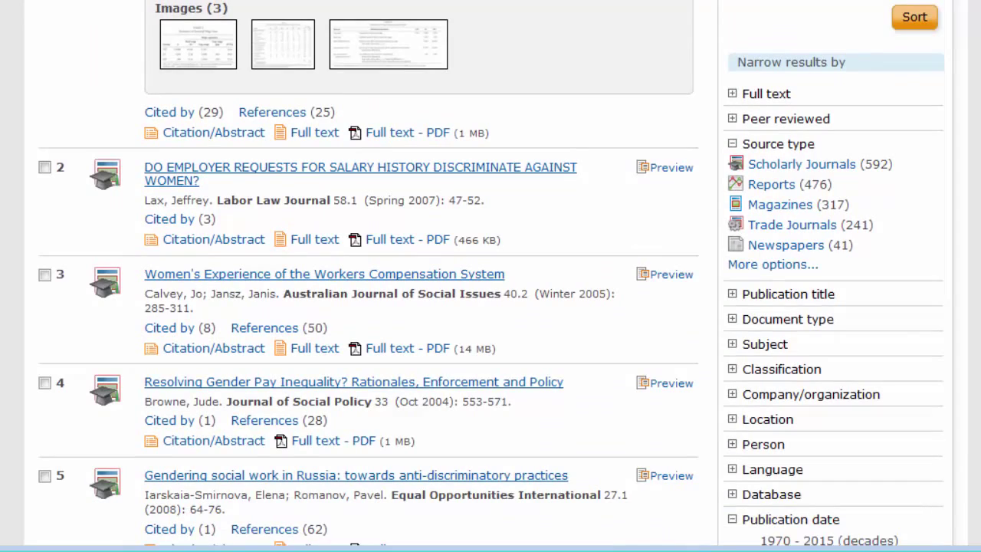
scroll("down", 3)
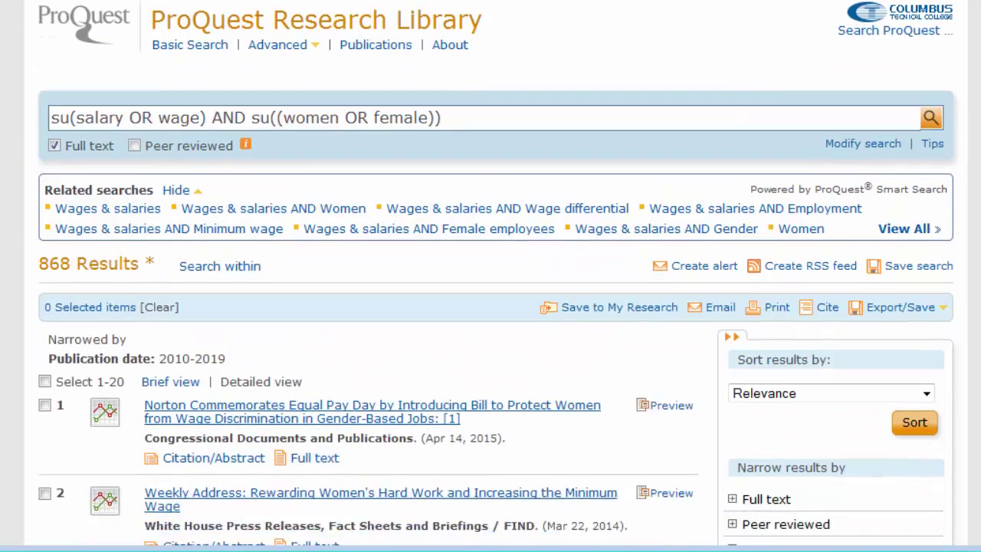
scroll("down", 3)
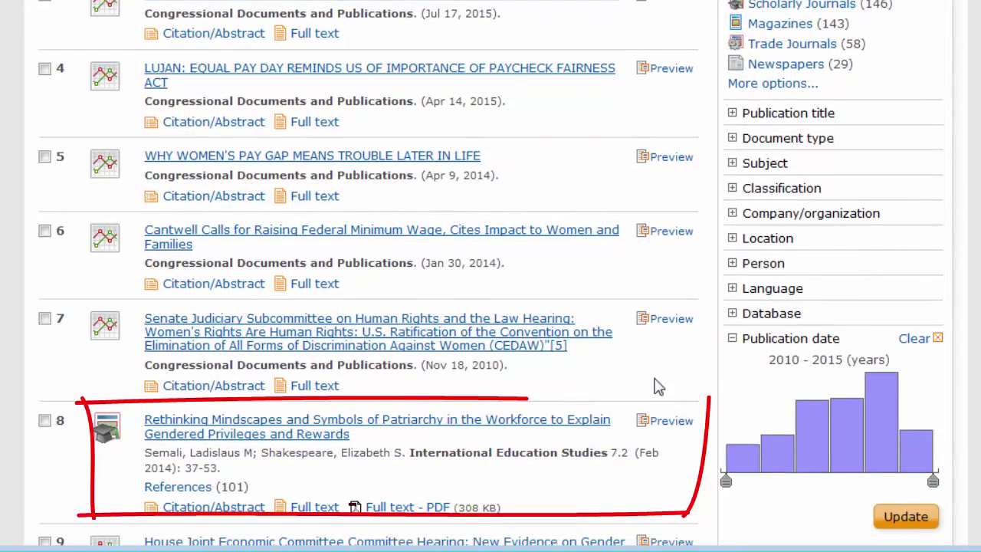
mouse_move(604, 426)
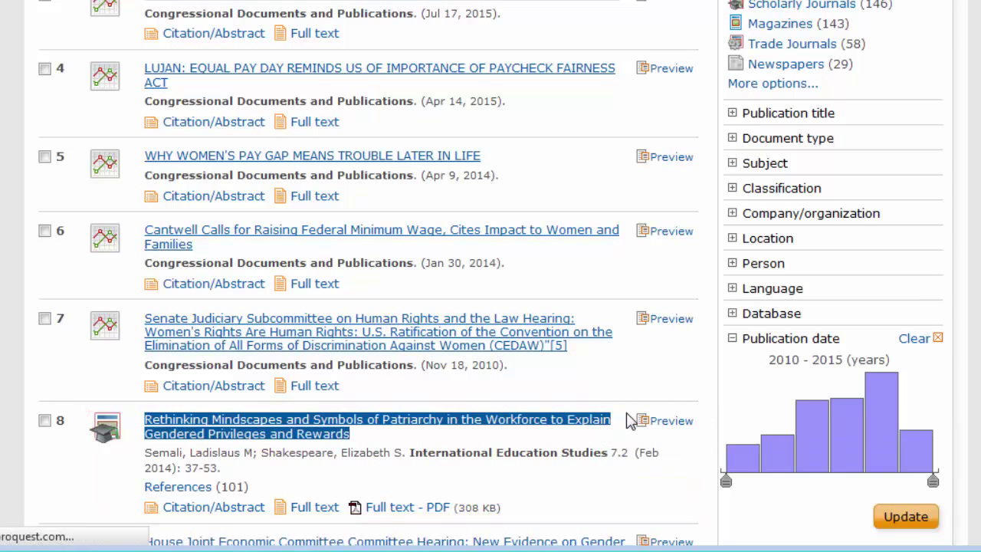
- Open the full text of 'Rethinking Mindscapes and Symbols of Patriarchy' from result 8
left_click(378, 426)
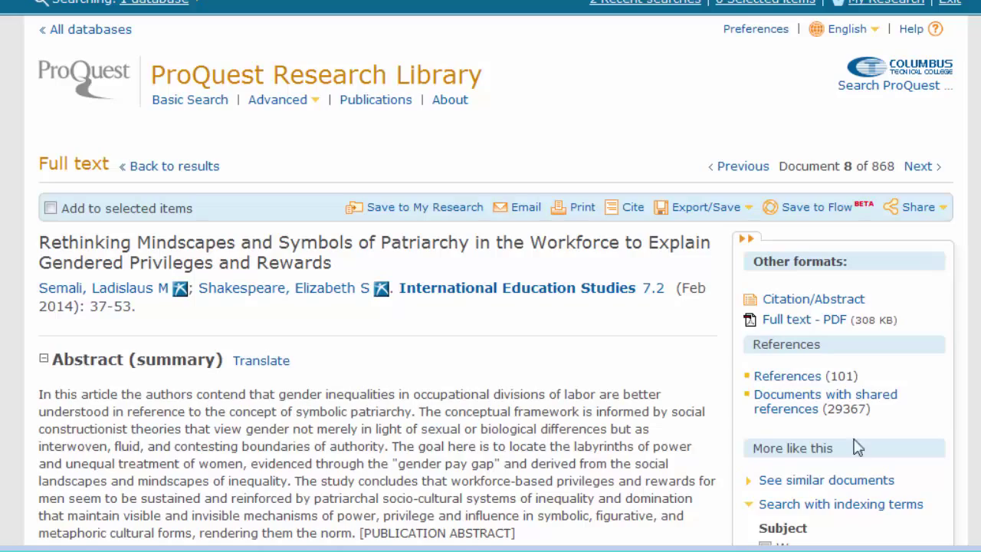
scroll("down", 3)
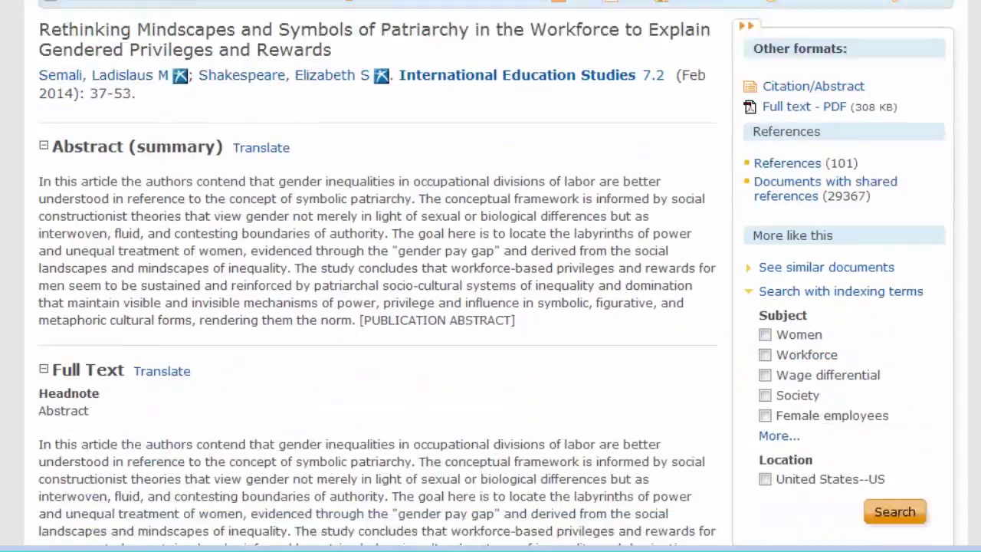
scroll("up", 3)
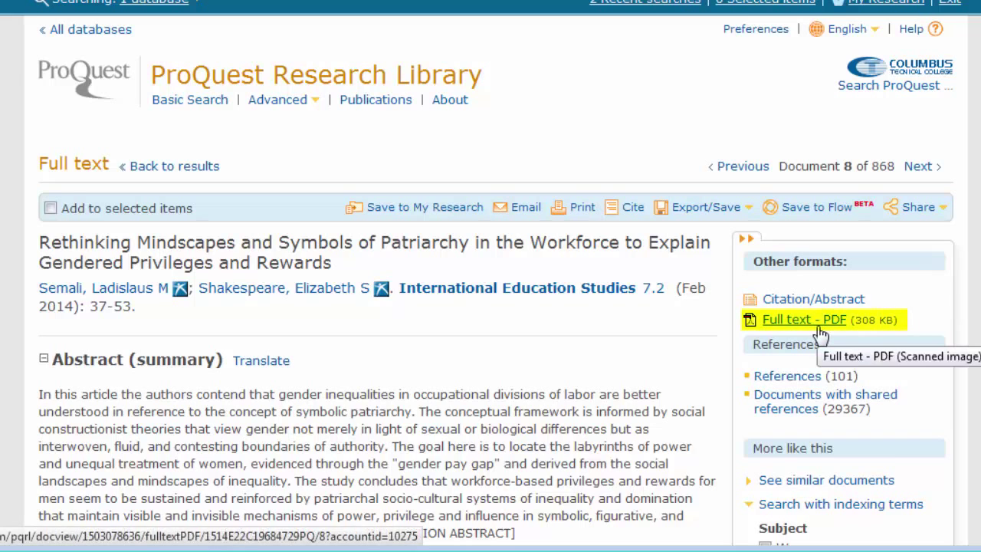
mouse_move(632, 213)
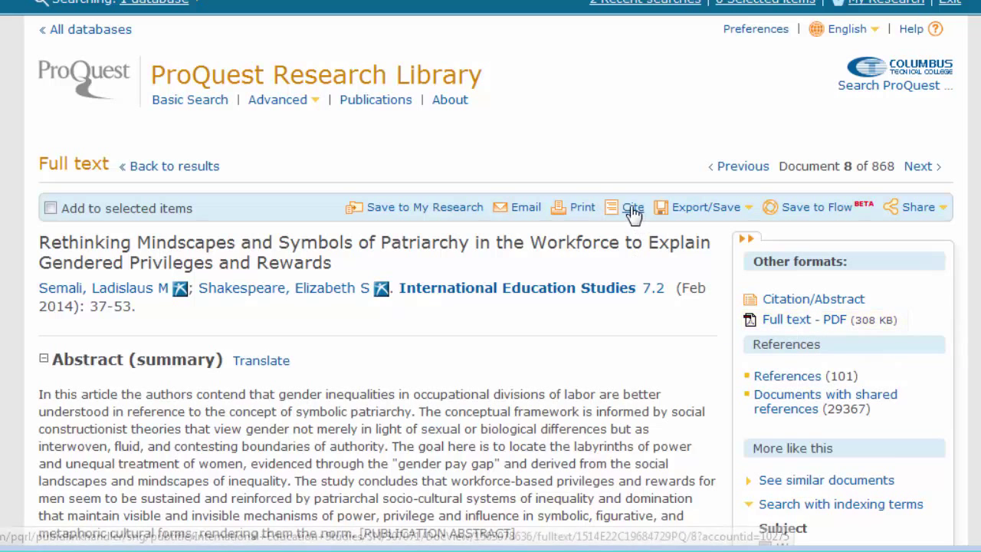
left_click(632, 207)
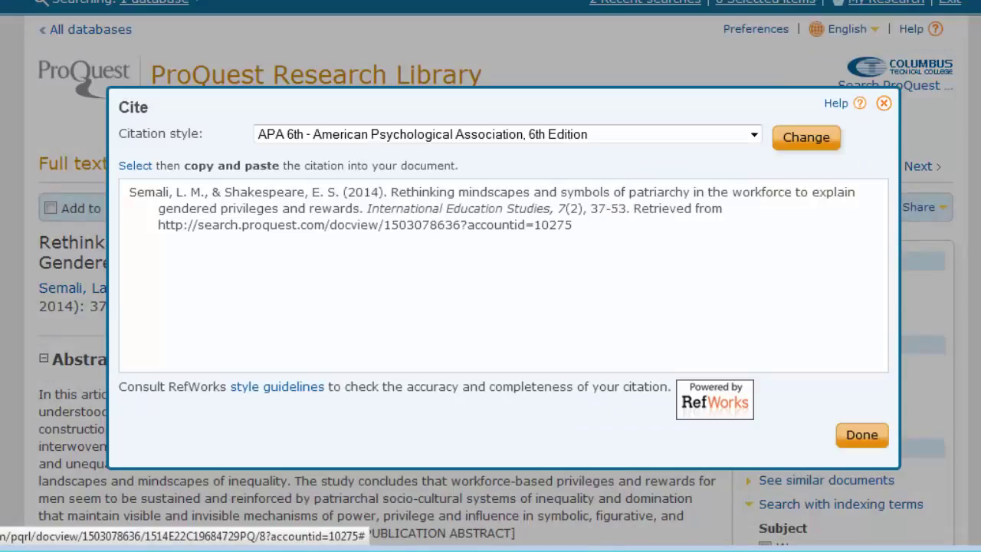
mouse_move(534, 542)
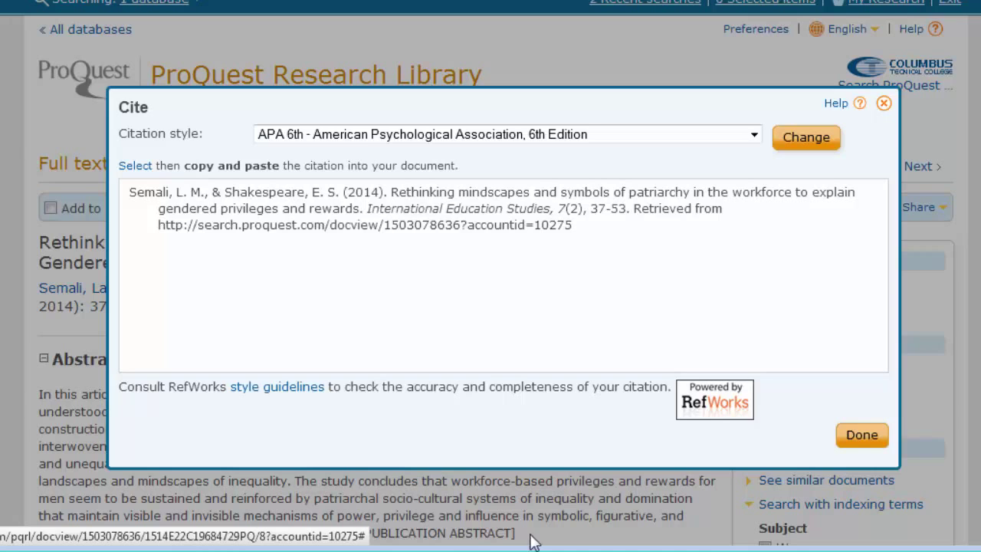
mouse_move(546, 264)
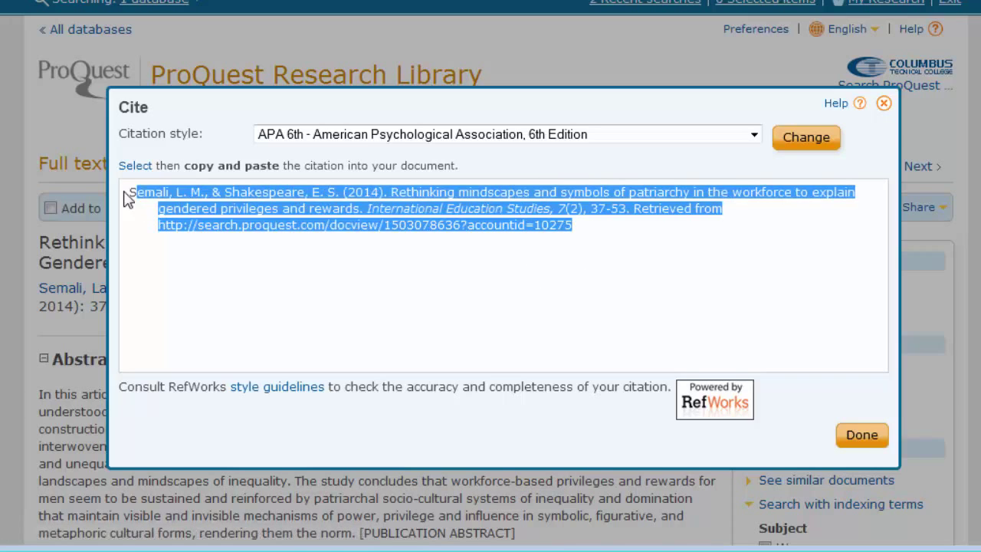
mouse_move(862, 435)
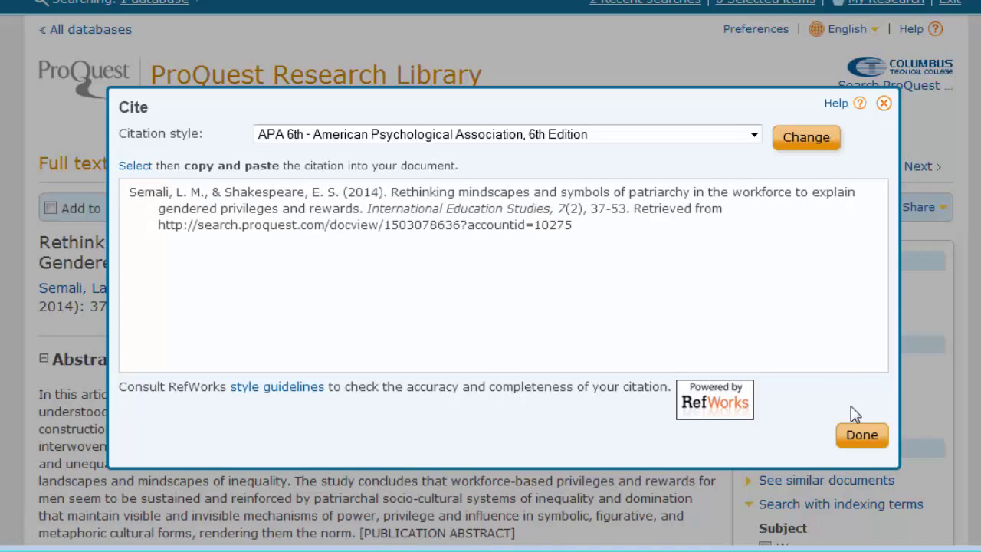
left_click(862, 436)
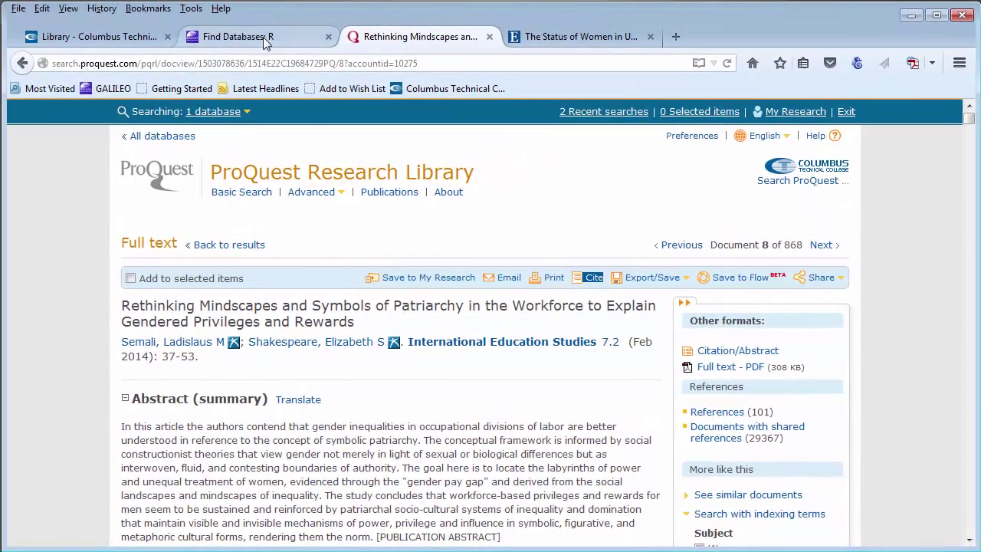
- Return to GALILEO's Databases A-Z list and open the eBooks on EBSCOhost collection
left_click(237, 37)
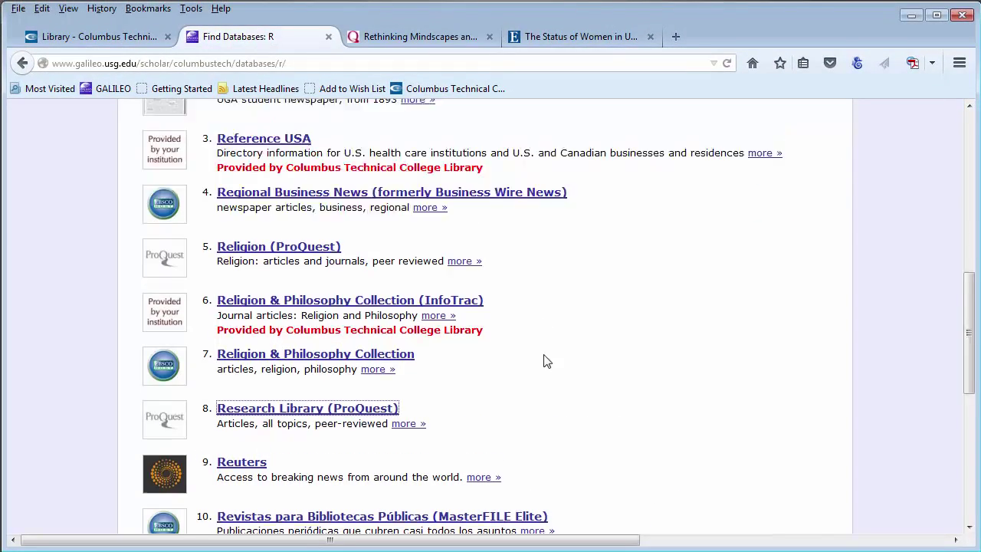
scroll("up", 3)
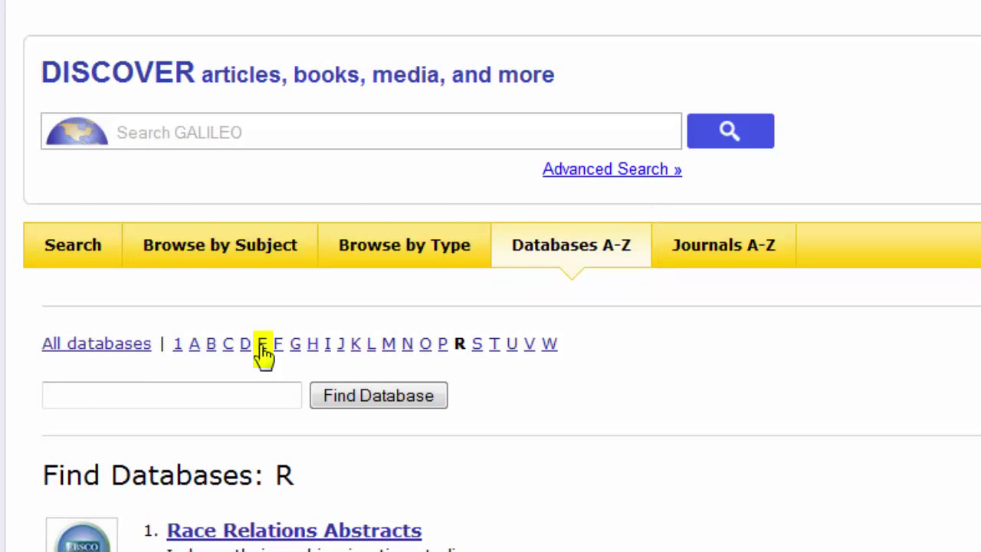
left_click(262, 343)
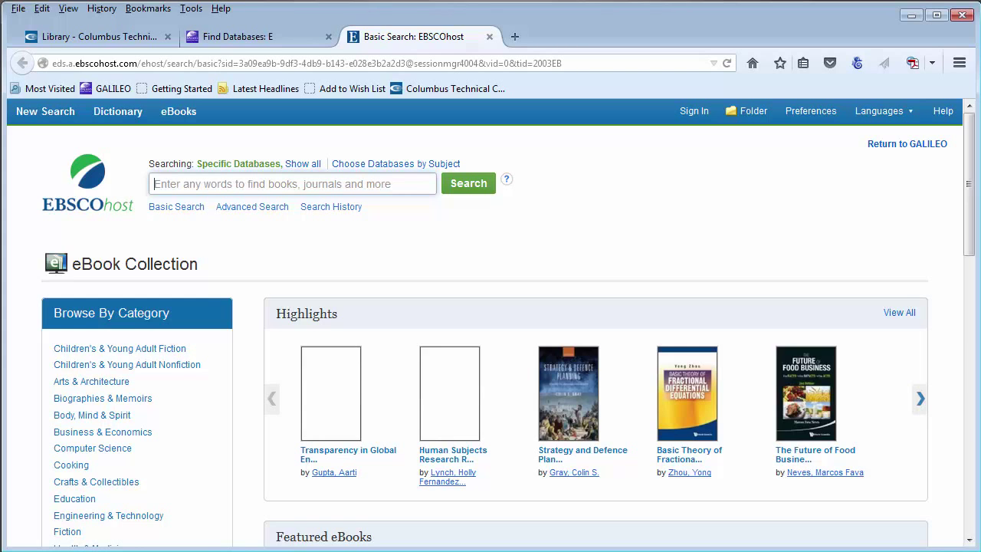
- Search the eBook Collection for 'nursing' and open the record for Nursing: The Ultimate Study Guide
key("ctrl+plus")
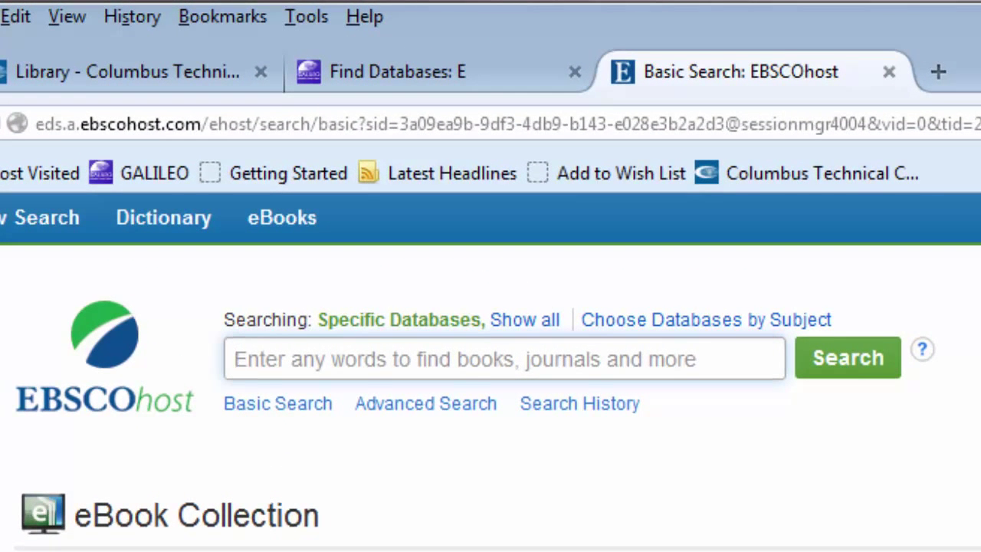
type("nursing")
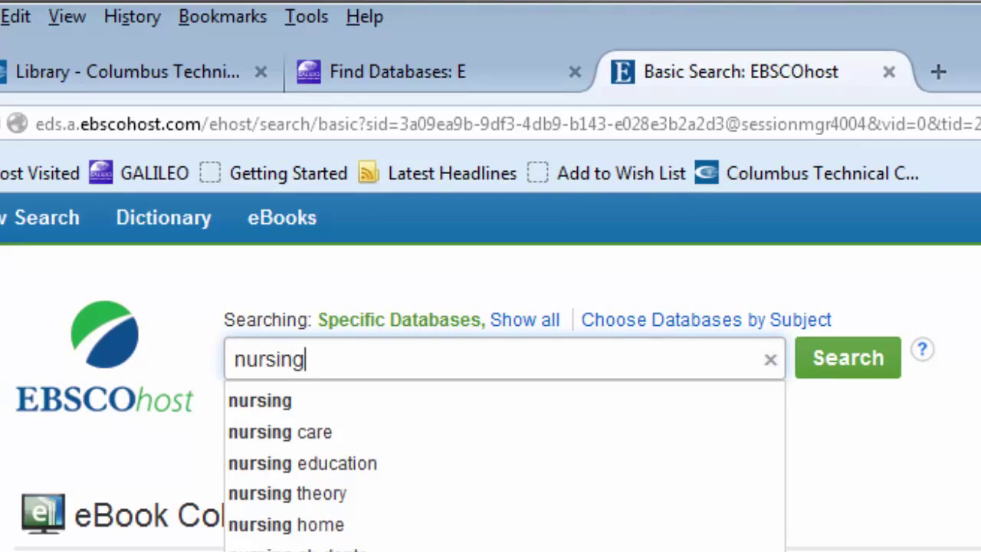
left_click(846, 359)
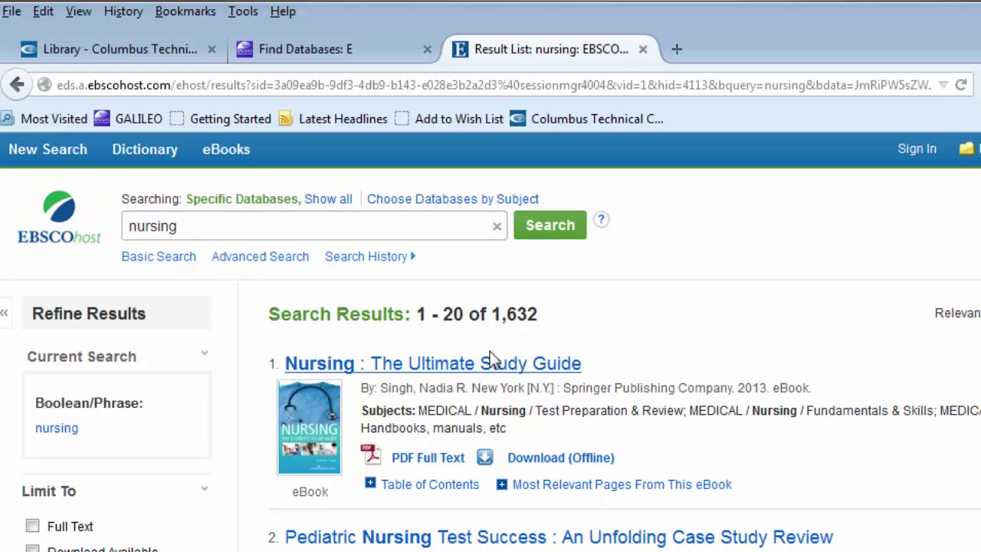
left_click(432, 362)
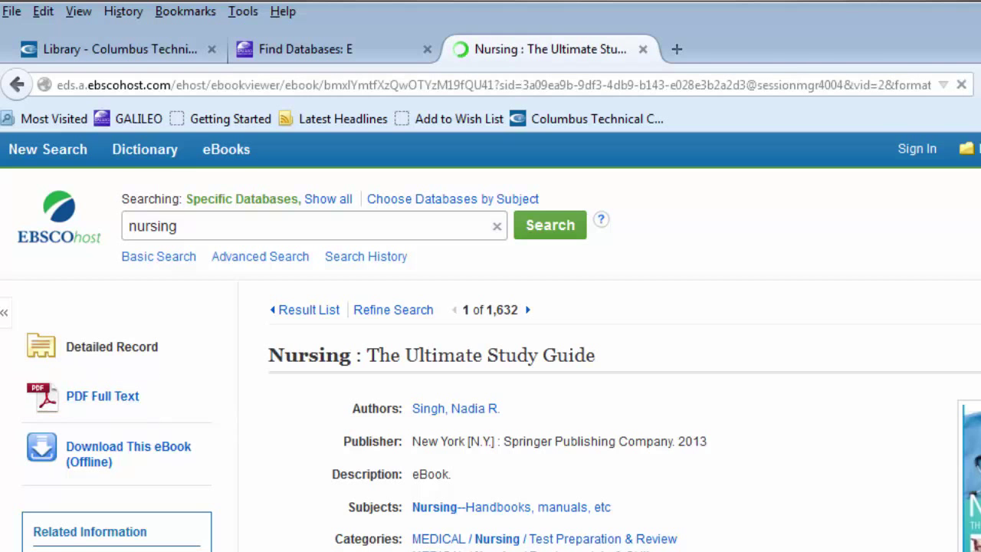
- Open the study guide's PDF full text, jump to page 6, then go to Chapter 5, Pediatric Nursing
left_click(101, 395)
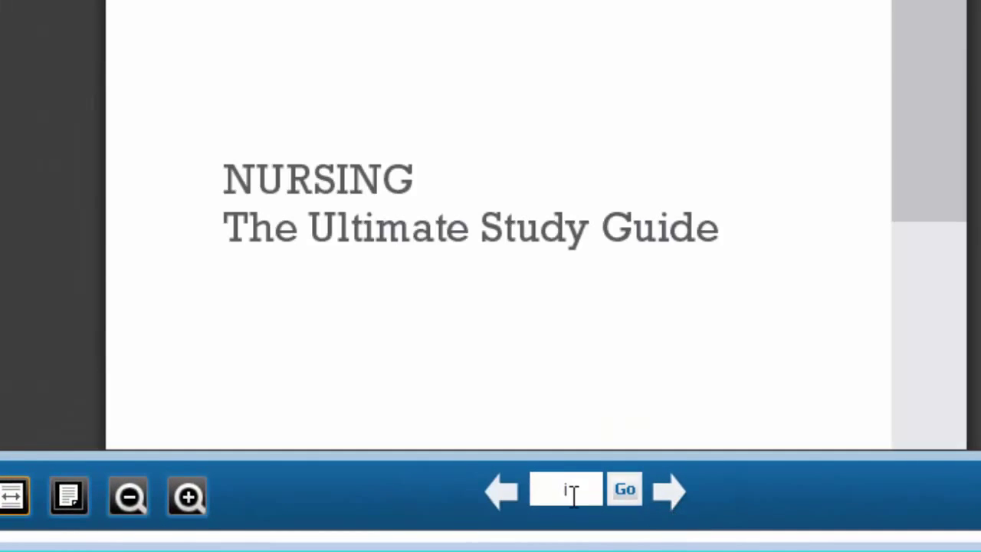
type("6")
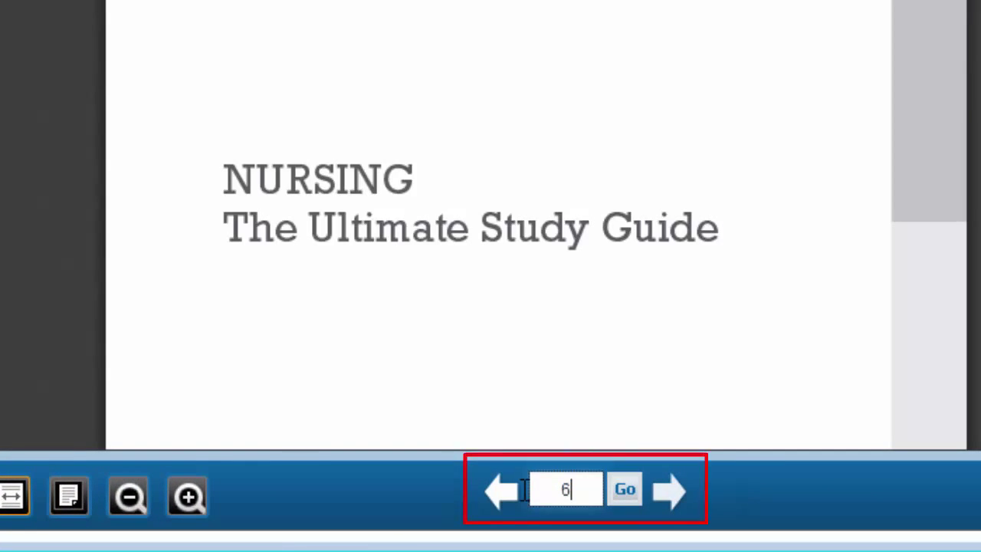
left_click(625, 489)
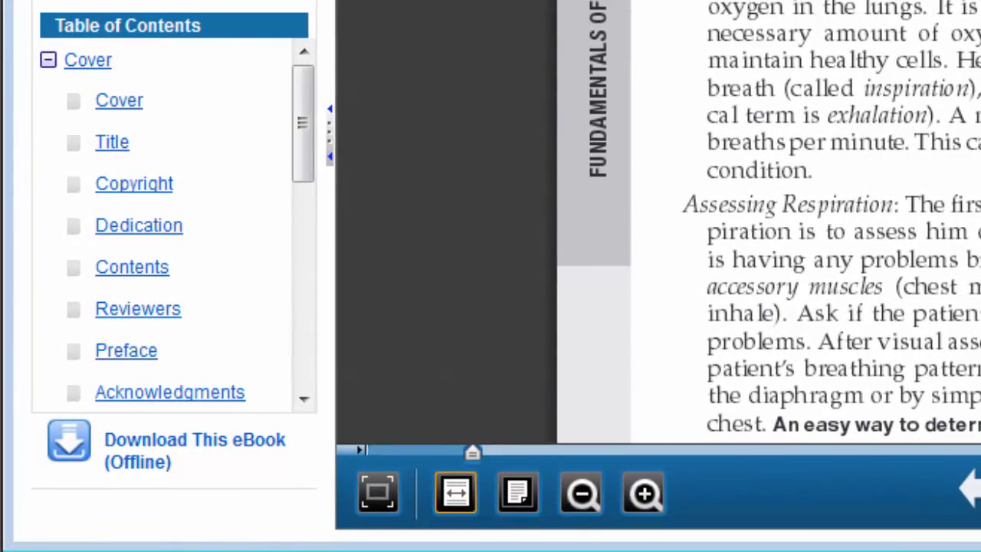
mouse_move(307, 110)
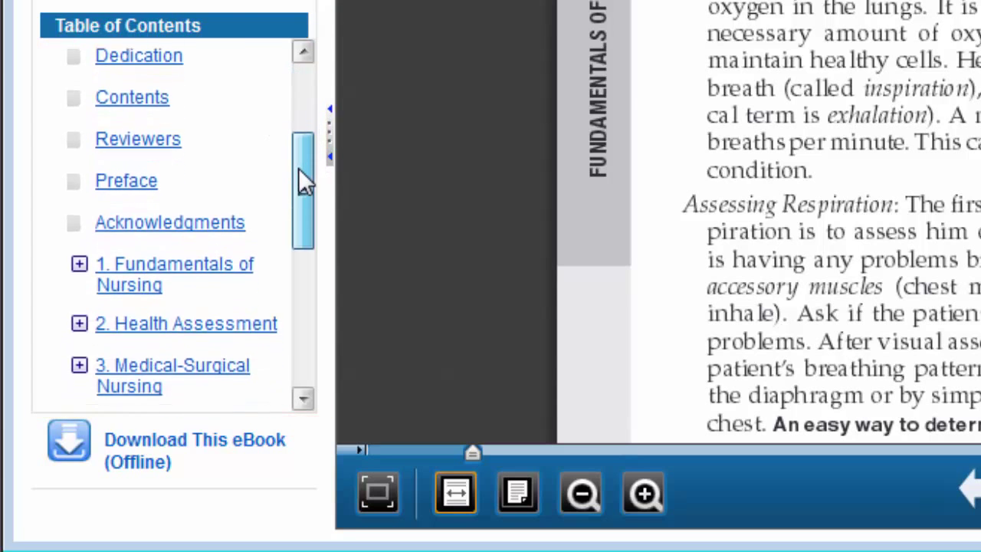
scroll("down", 3)
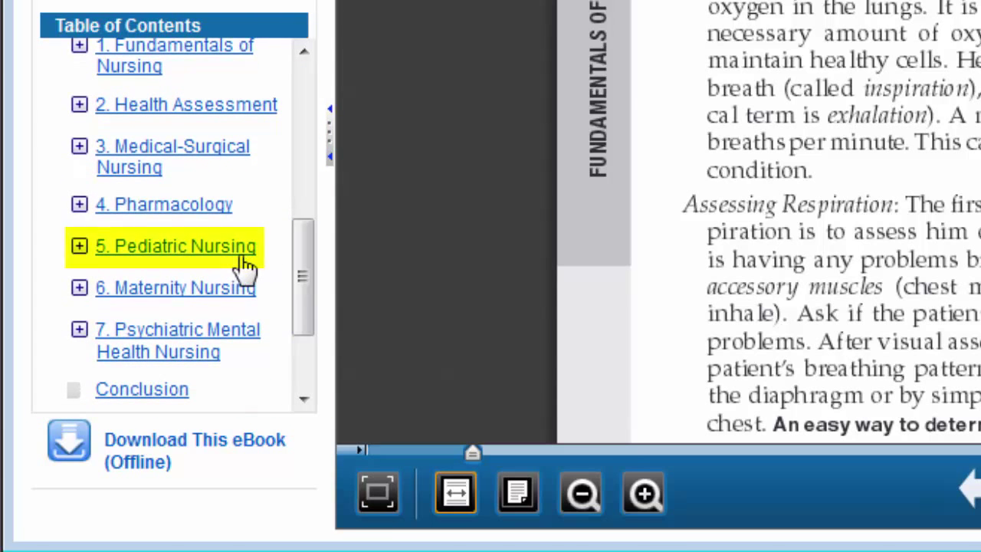
left_click(175, 245)
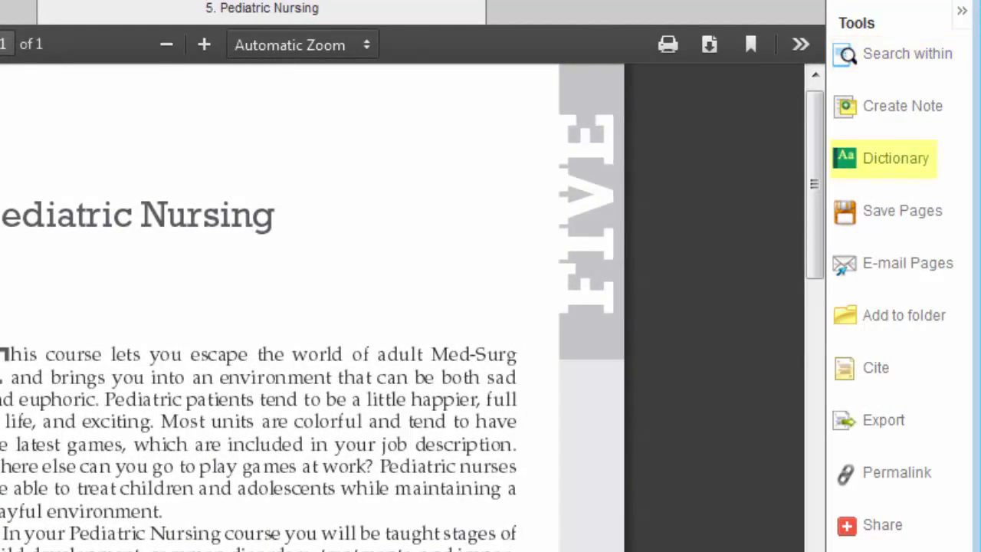
mouse_move(873, 368)
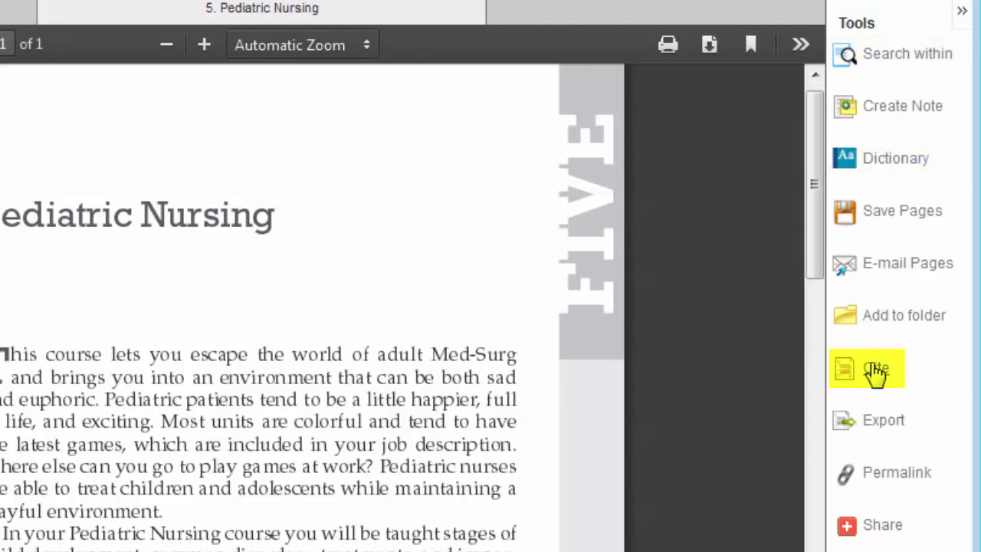
- View the study guide's ready-made citation formats from the Cite tool
left_click(868, 368)
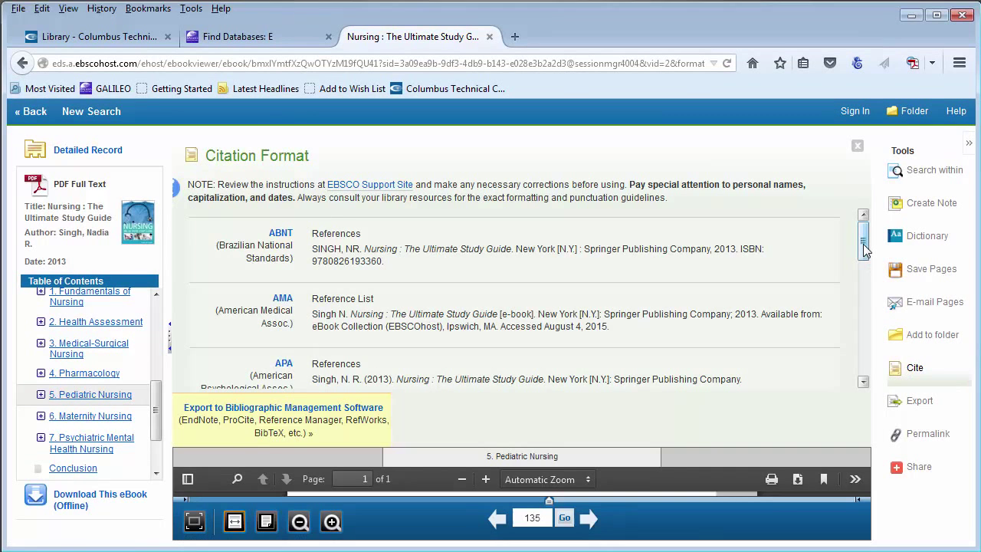
scroll("down", 3)
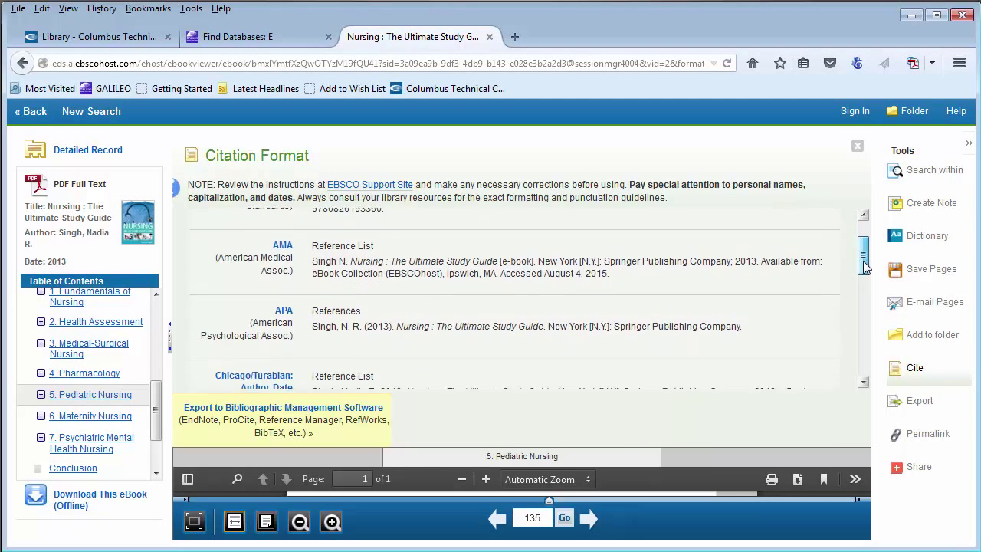
scroll("down", 3)
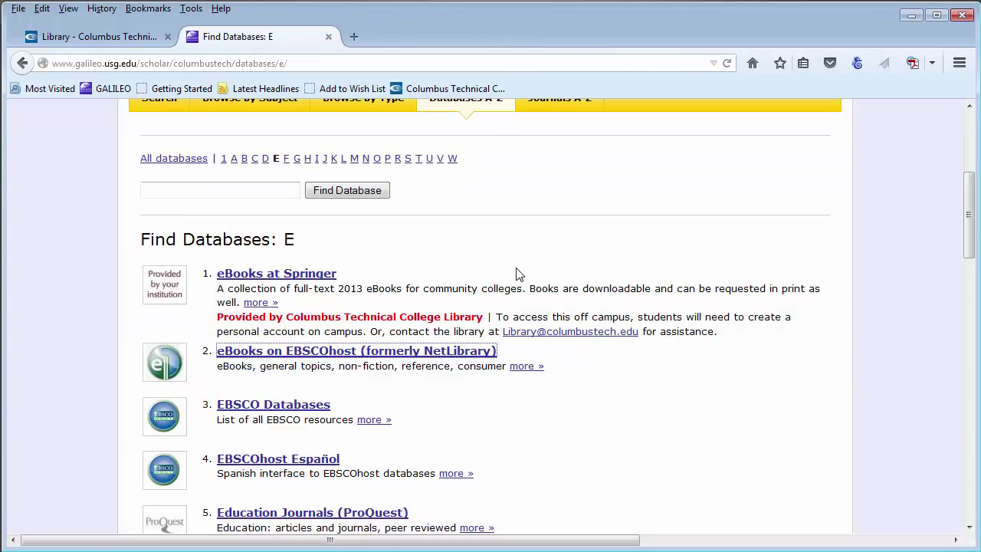
- Switch GALILEO's database list to letter F and open Films On Demand
scroll("up", 3)
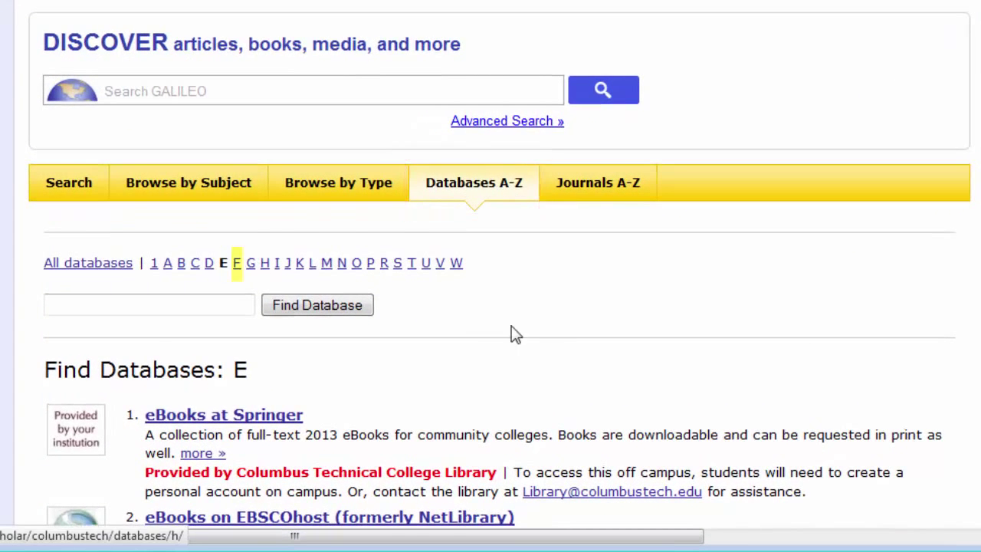
left_click(236, 263)
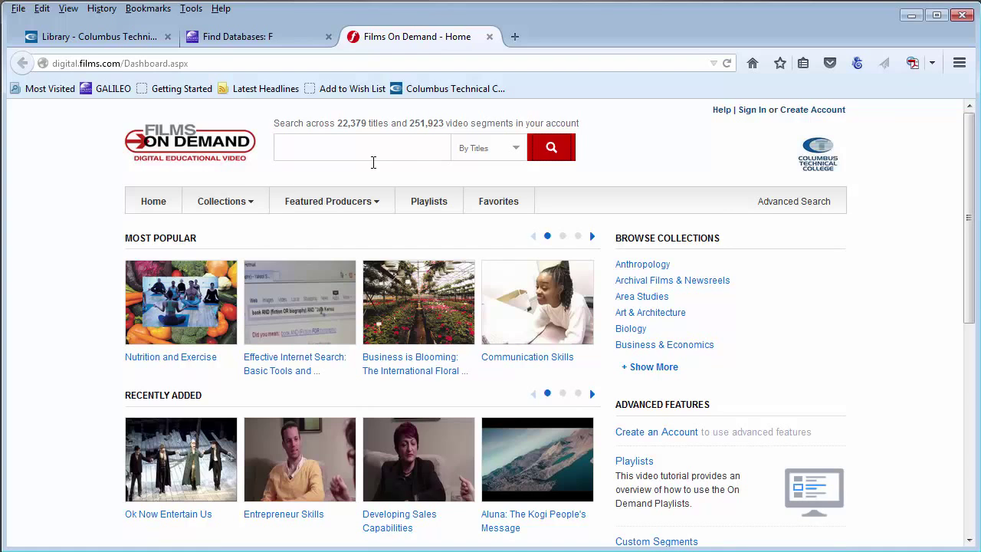
- Browse Featured Producers, then open the Nutrition and Exercise video page and review its segment list
left_click(331, 201)
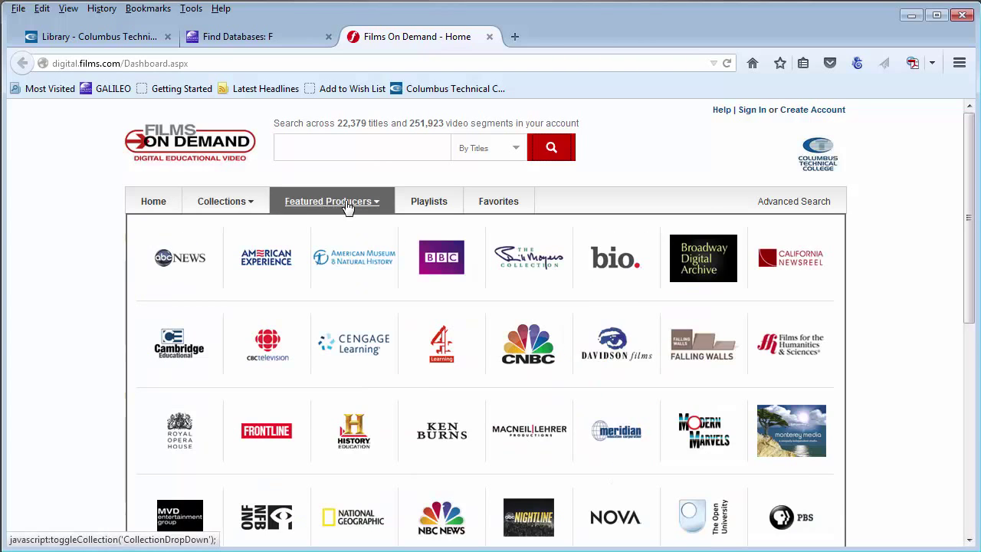
left_click(154, 201)
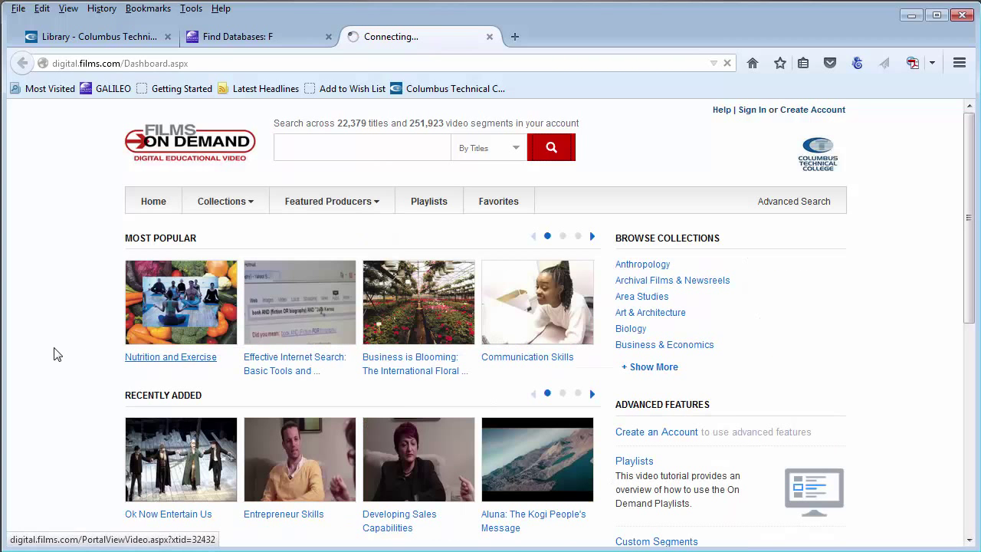
left_click(170, 355)
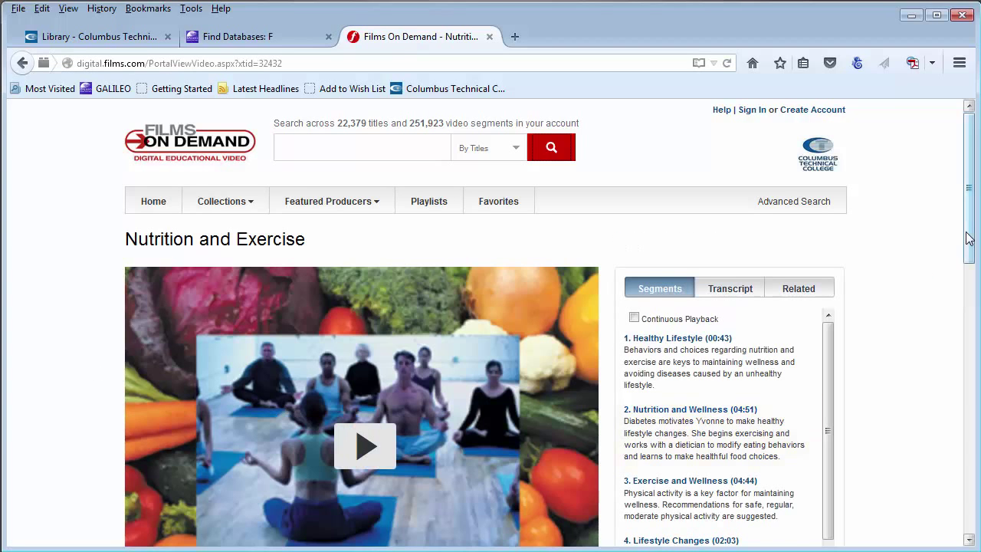
scroll("down", 3)
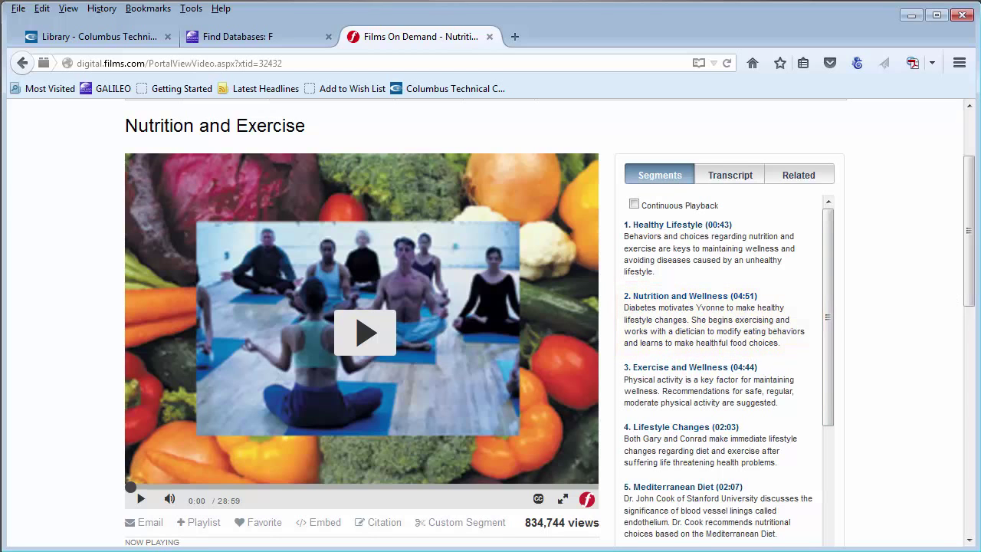
scroll("down", 3)
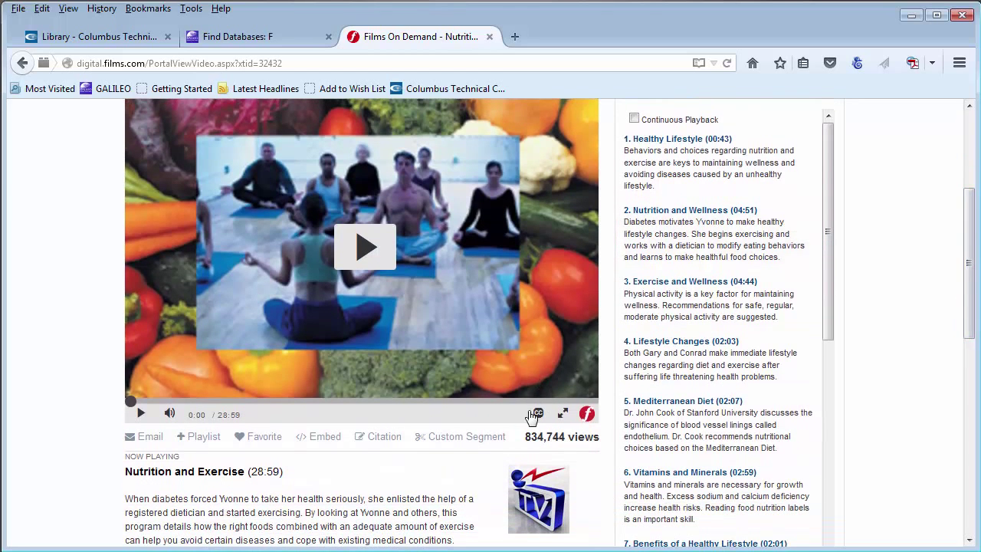
mouse_move(534, 414)
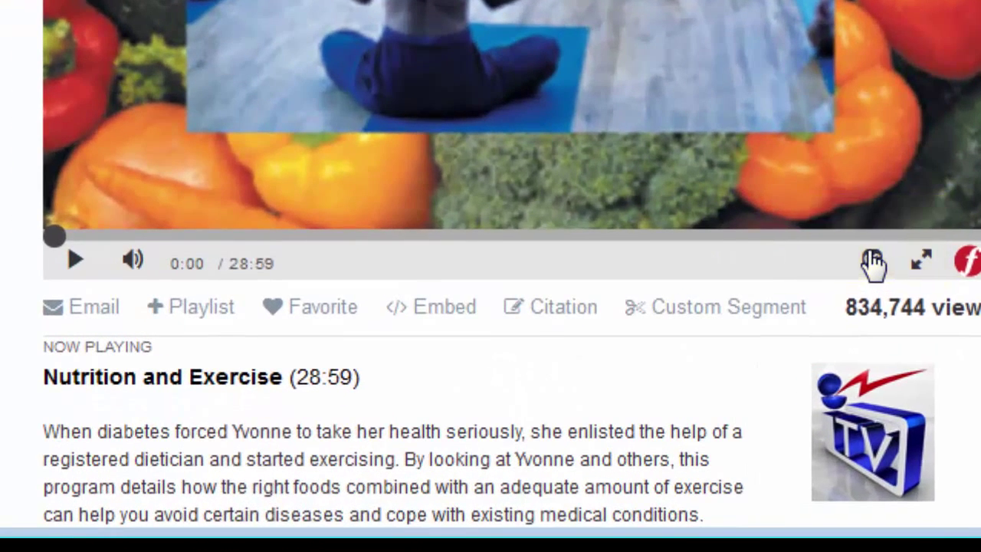
- Display the video's MLA citation, then return to GALILEO Scholar's home search page
left_click(550, 307)
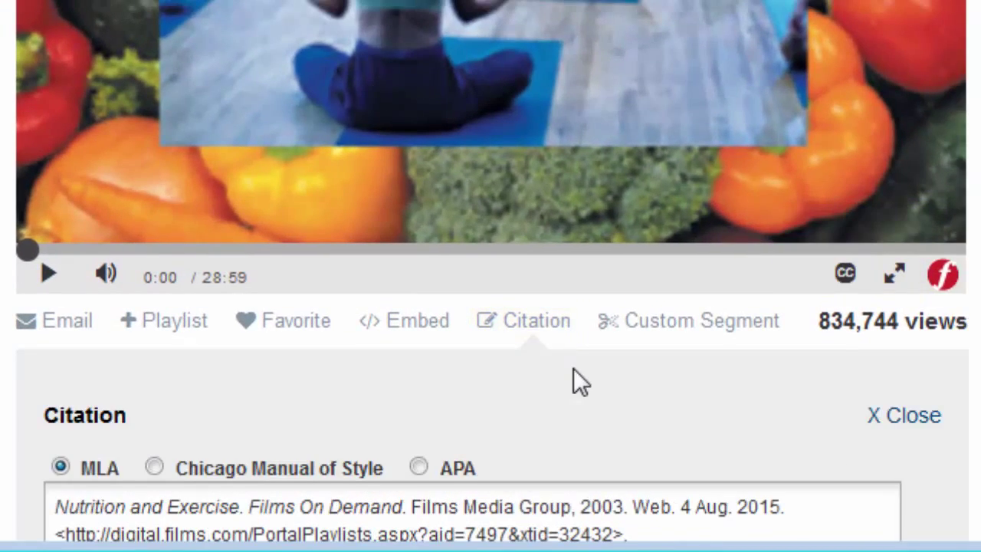
scroll("down", 3)
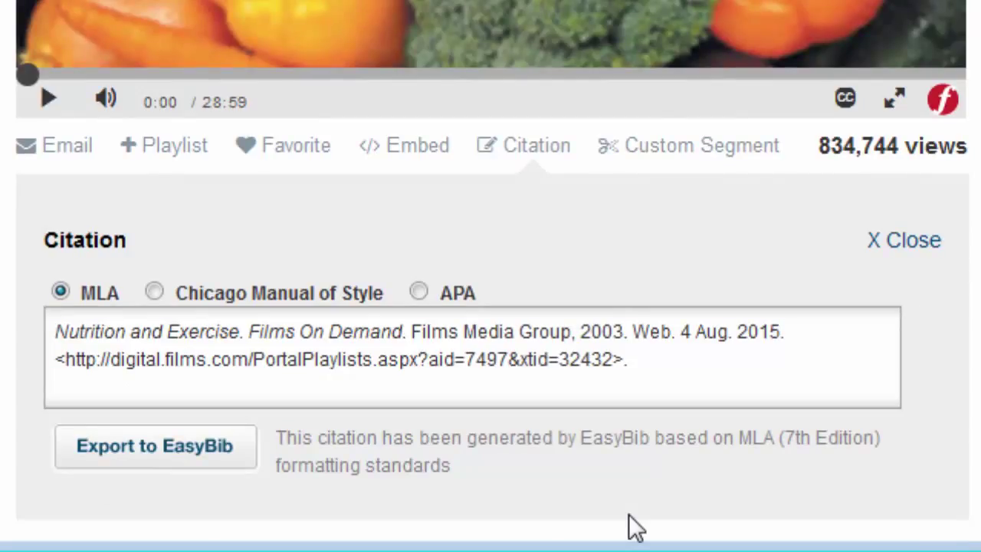
left_click(260, 36)
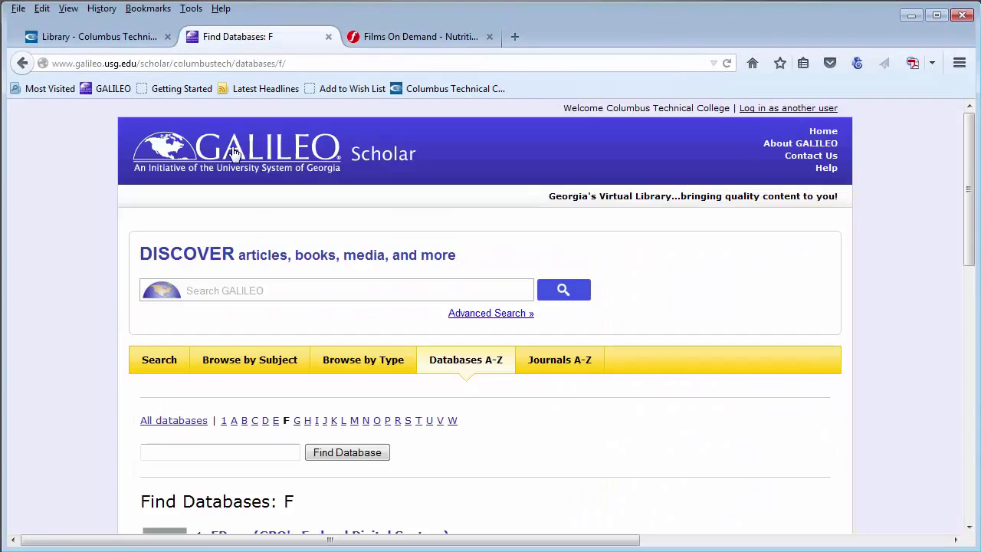
left_click(159, 359)
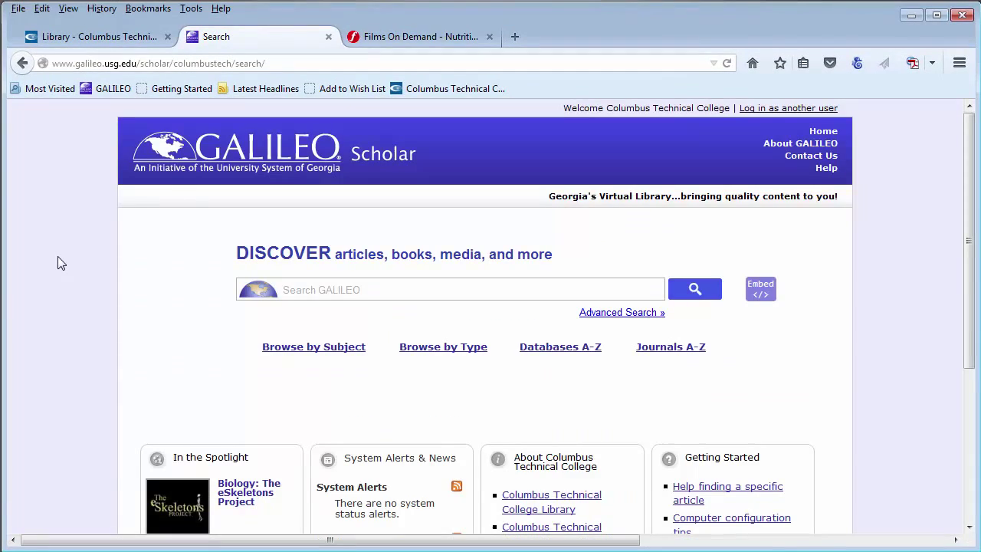